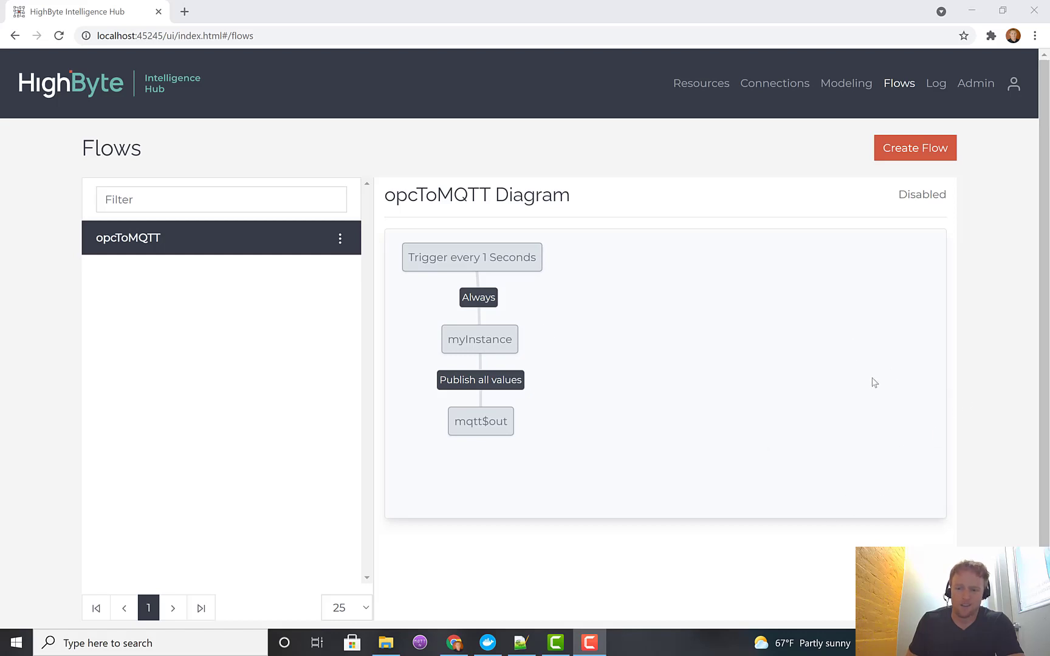
mouse_move(728, 503)
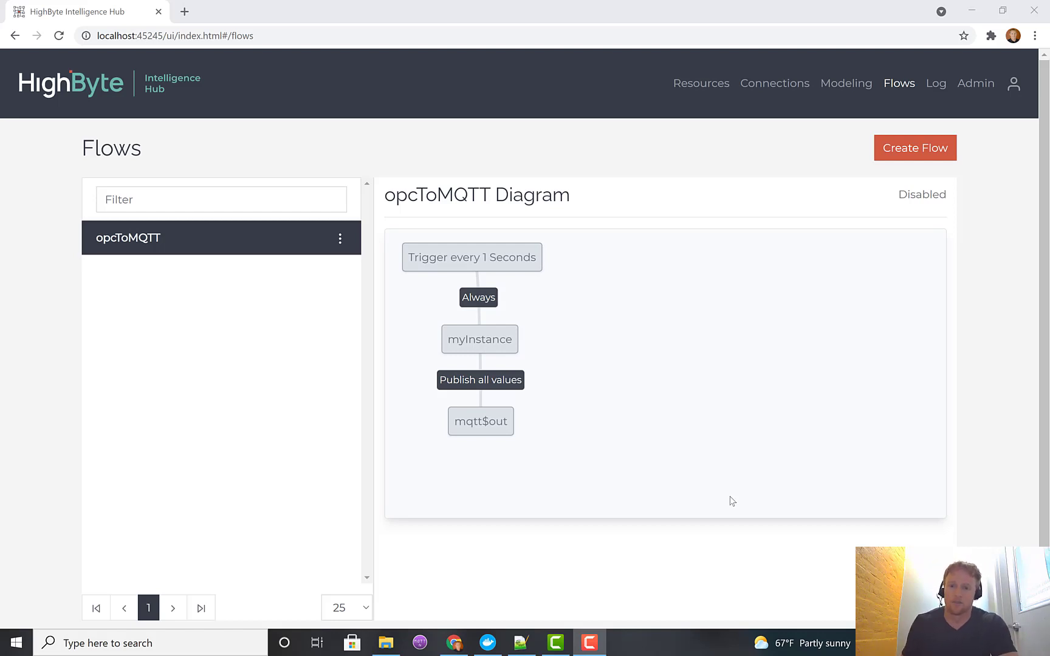
mouse_move(714, 152)
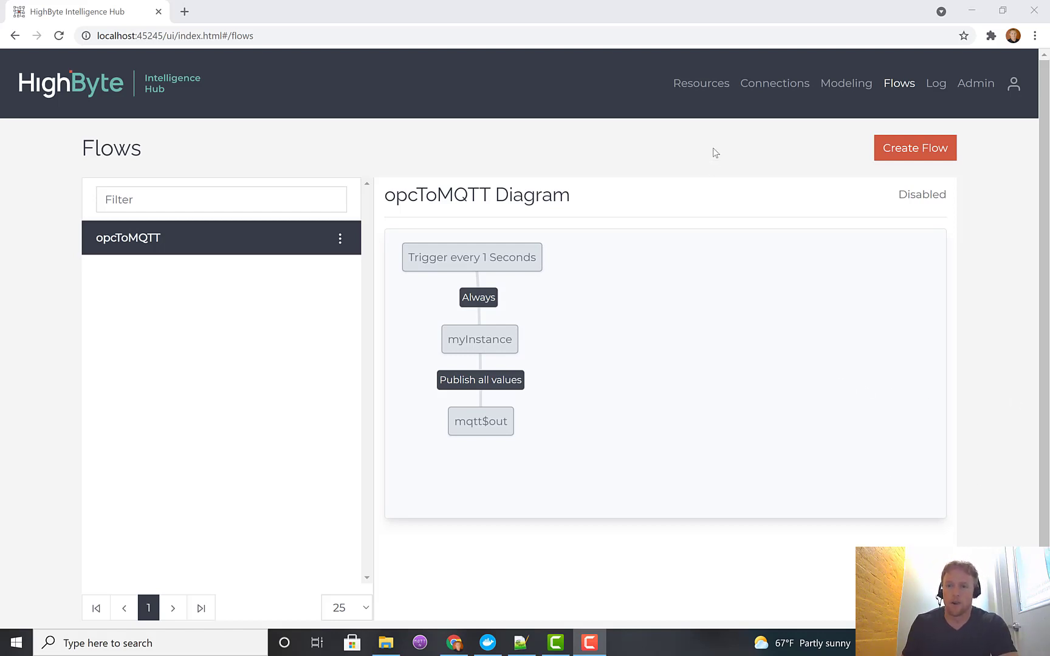
mouse_move(846, 84)
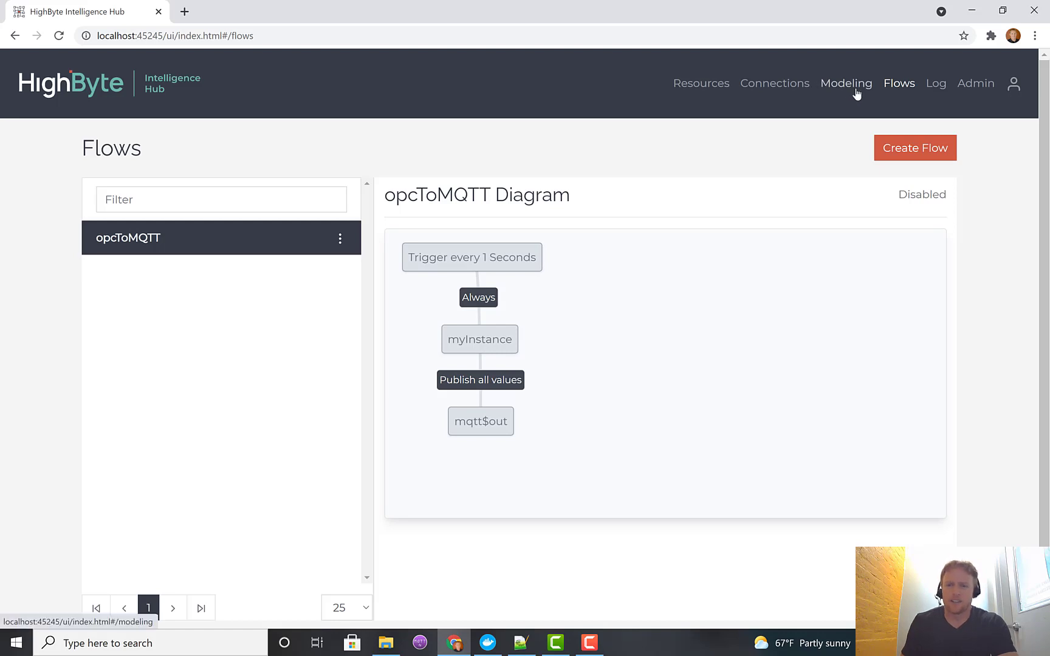
mouse_move(936, 83)
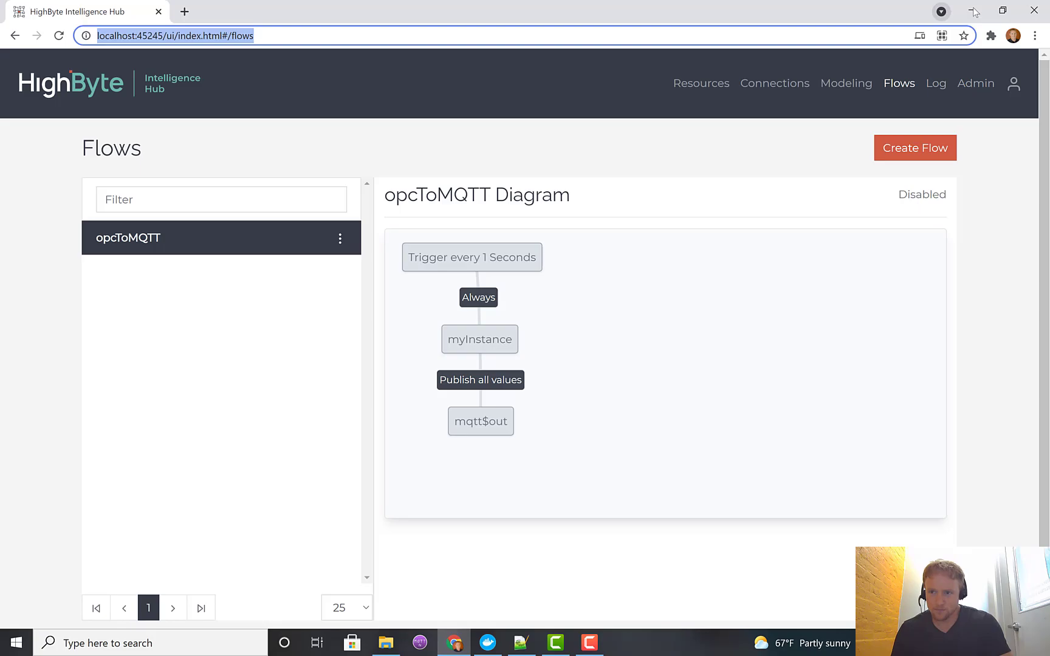
Step: Run start-windows.bat from the runtime folder, then return to the hub login page in Chrome
click(973, 12)
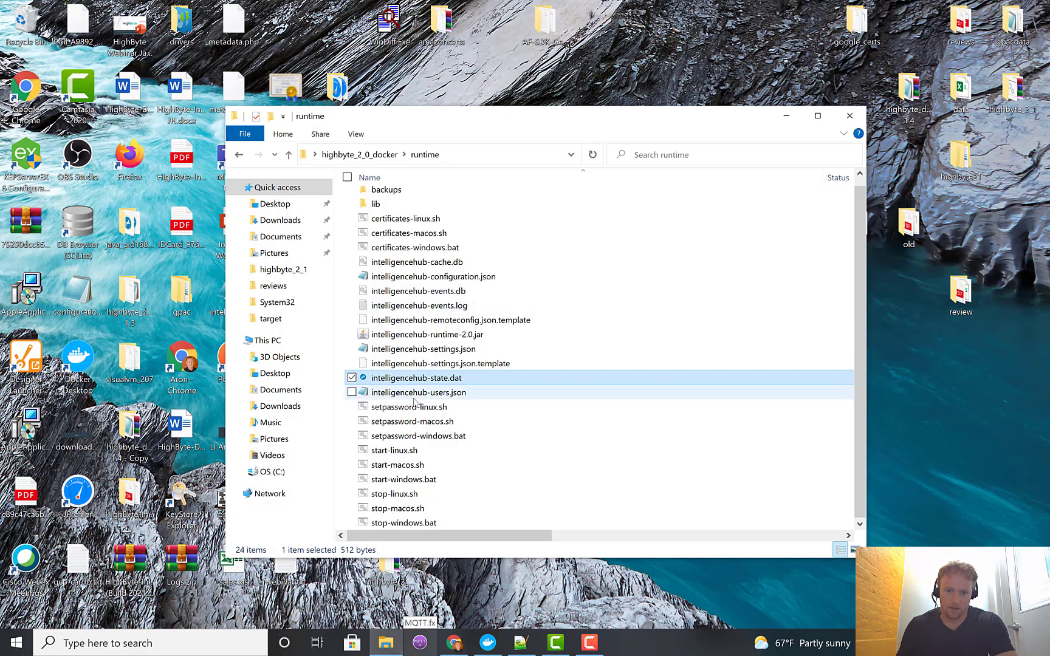
mouse_move(405, 493)
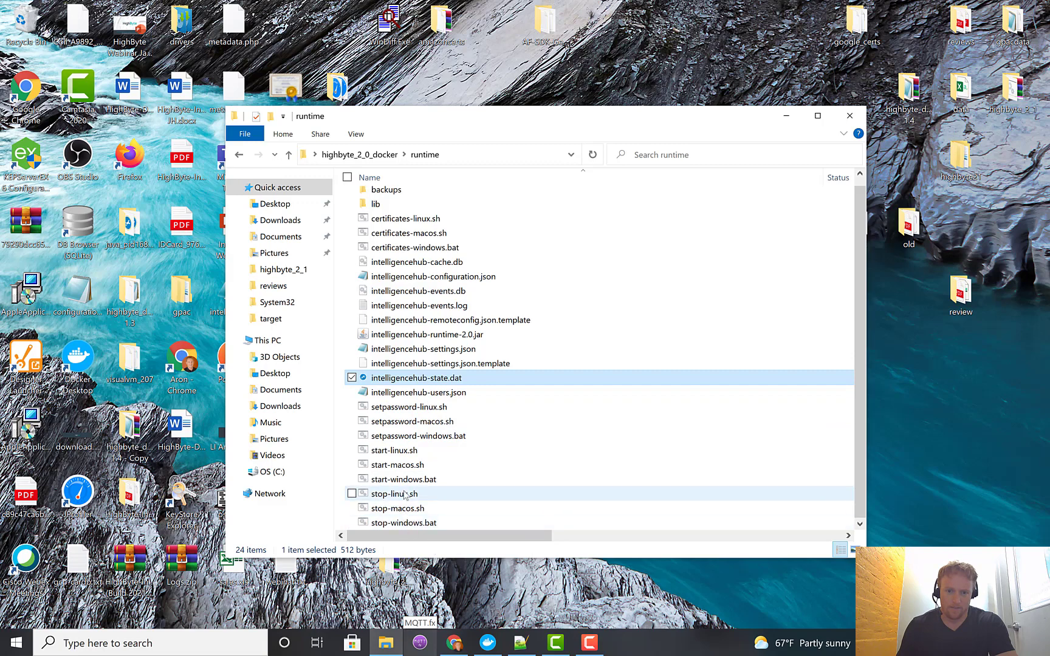
double_click(404, 478)
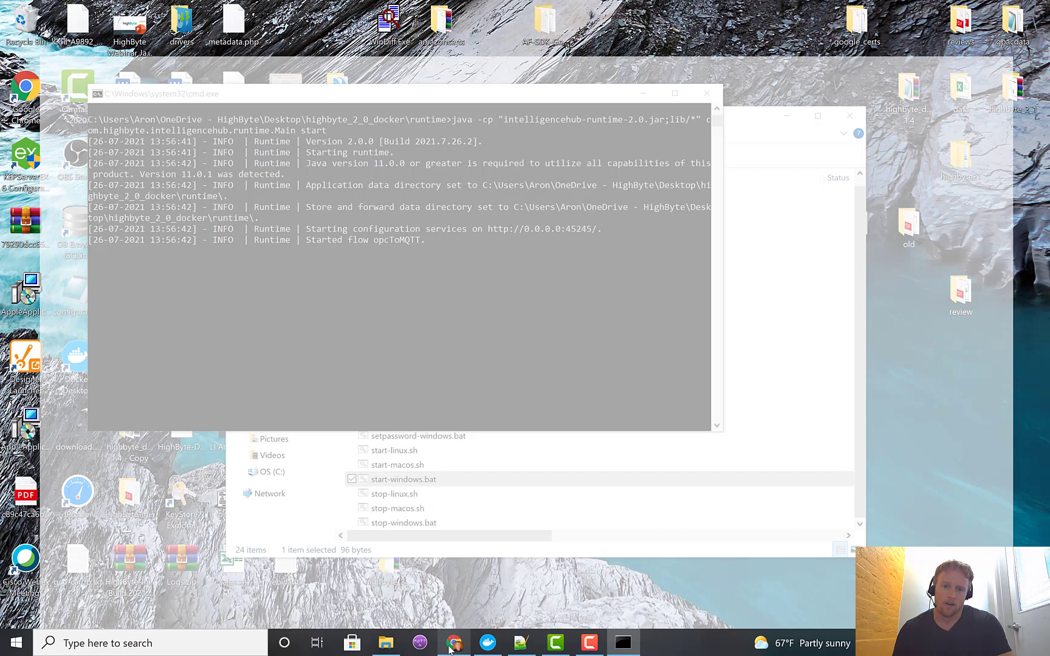
click(455, 643)
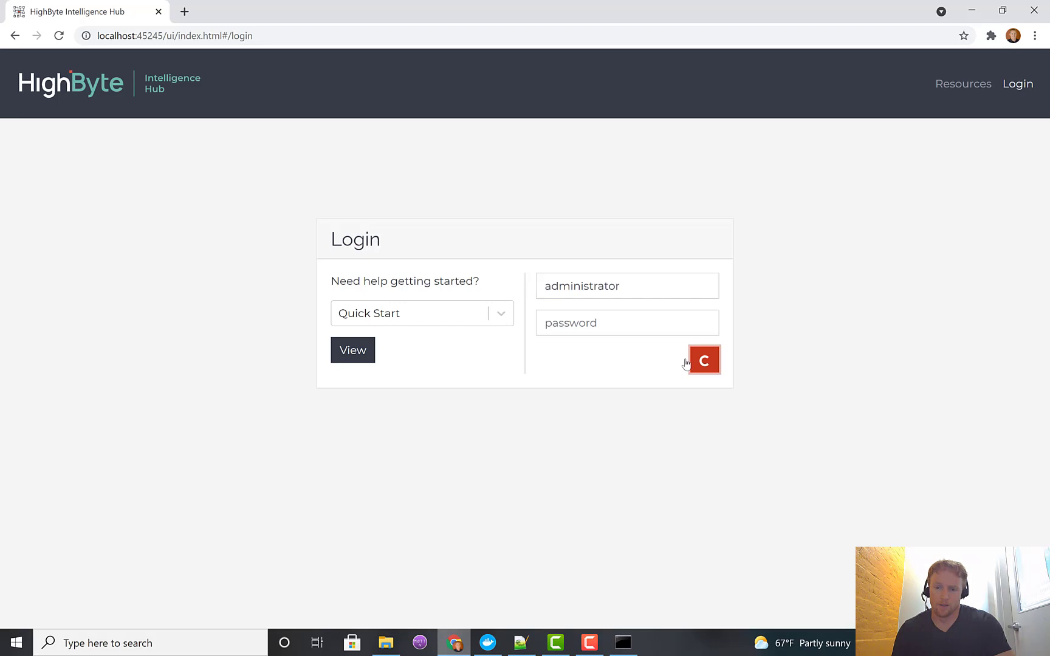
Step: Sign in as administrator and view the Admin Users page listing the administrator account
click(702, 361)
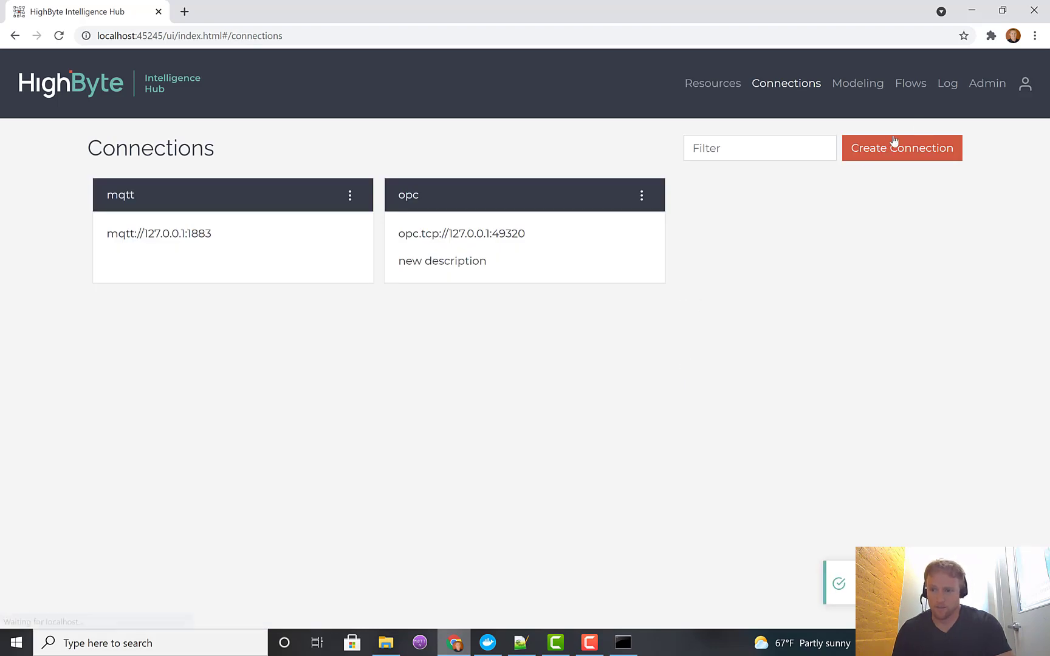
click(986, 83)
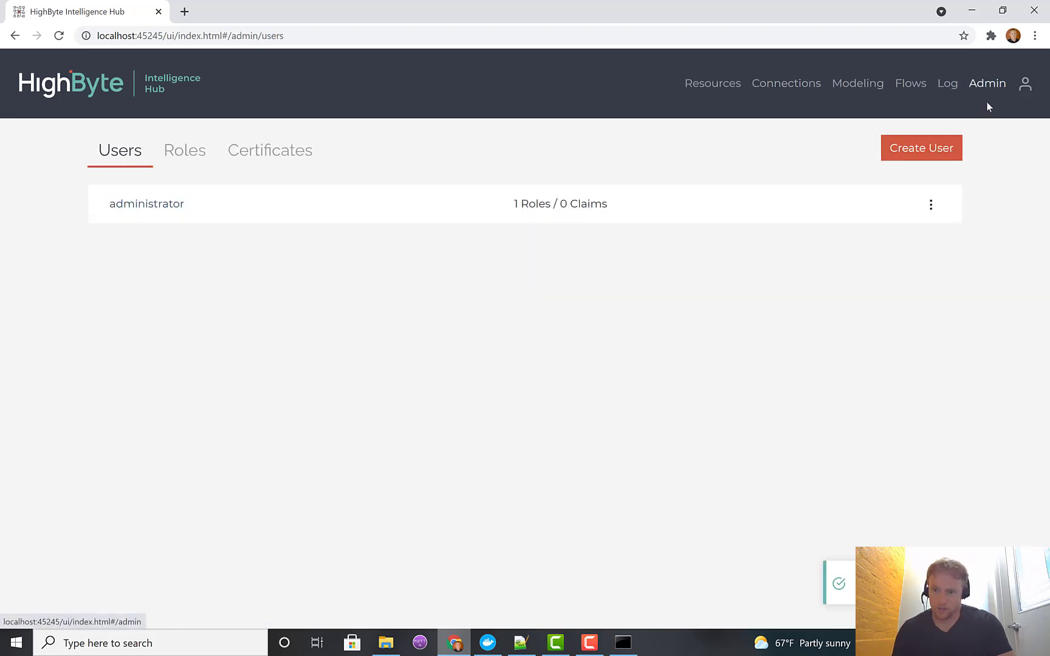
mouse_move(184, 150)
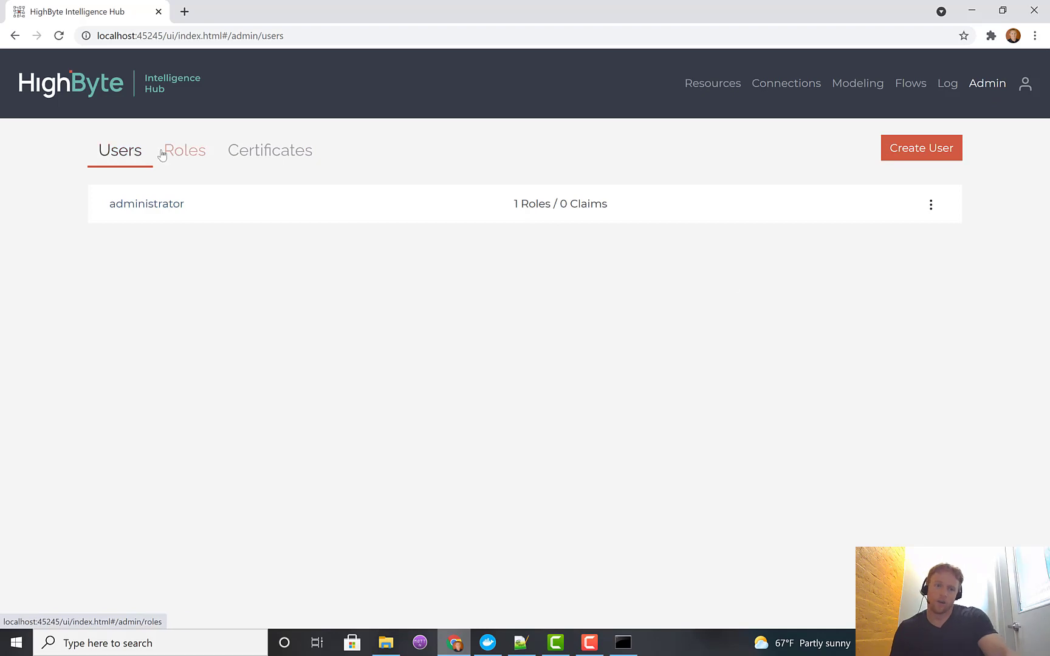
mouse_move(269, 150)
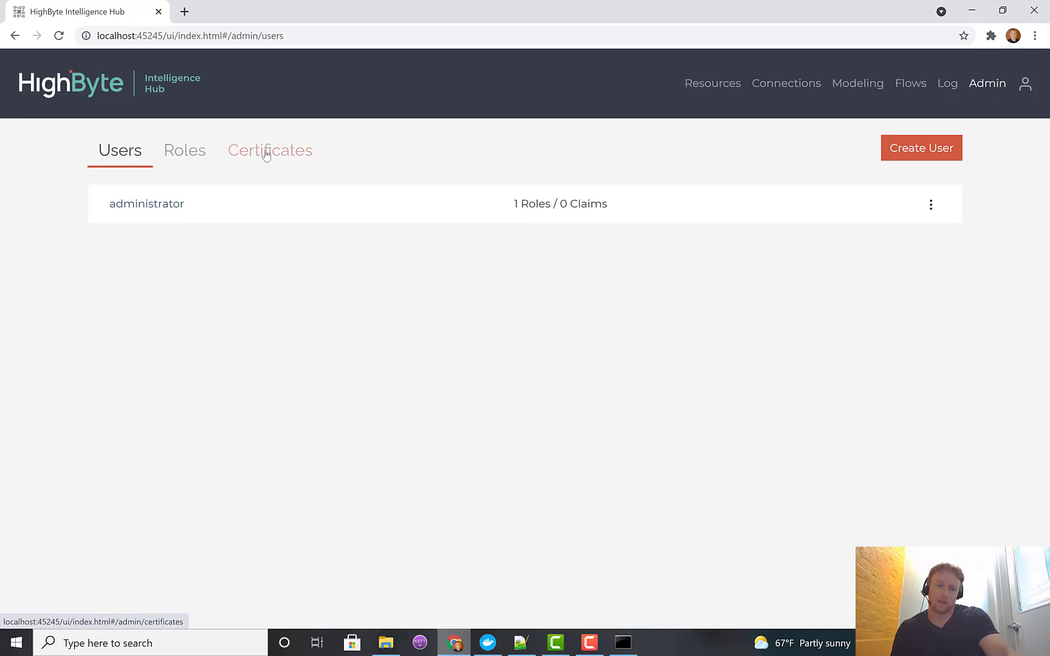
mouse_move(184, 161)
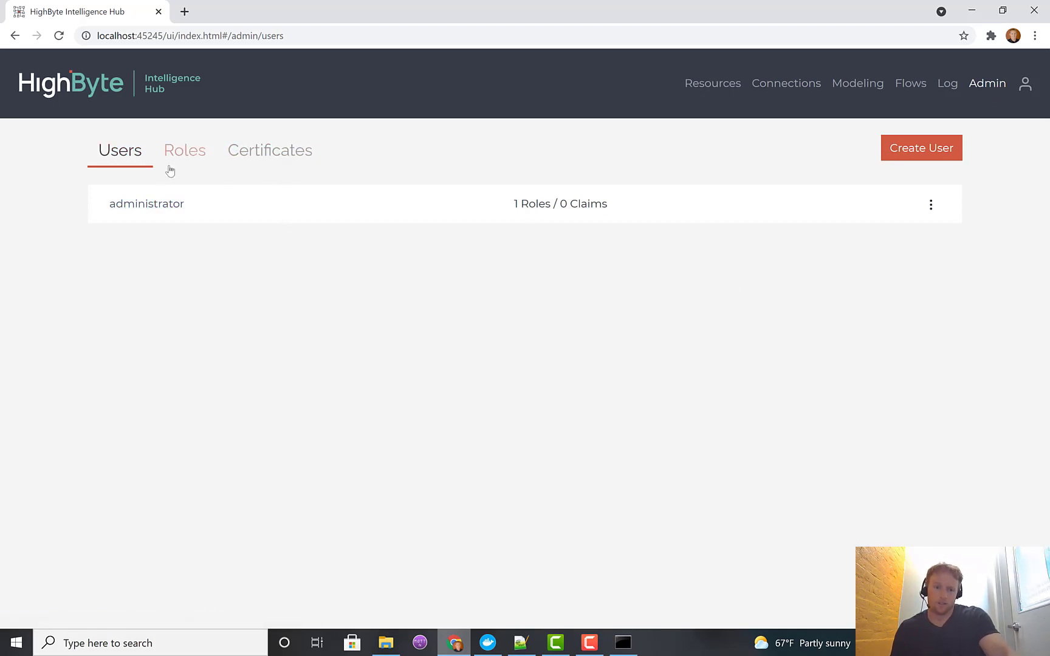
mouse_move(146, 204)
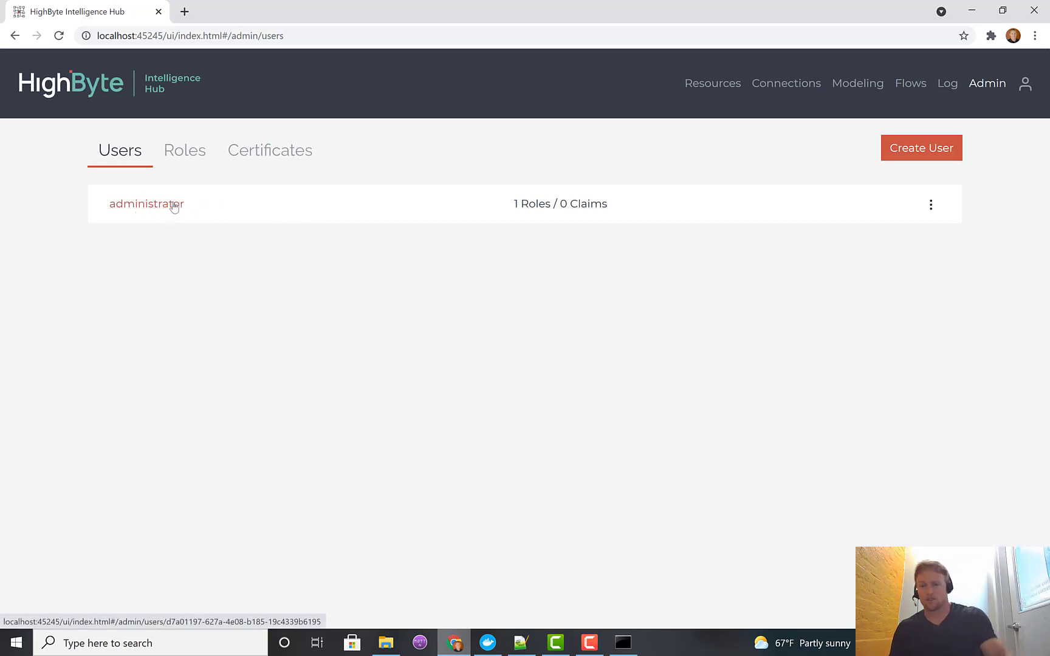
mouse_move(921, 149)
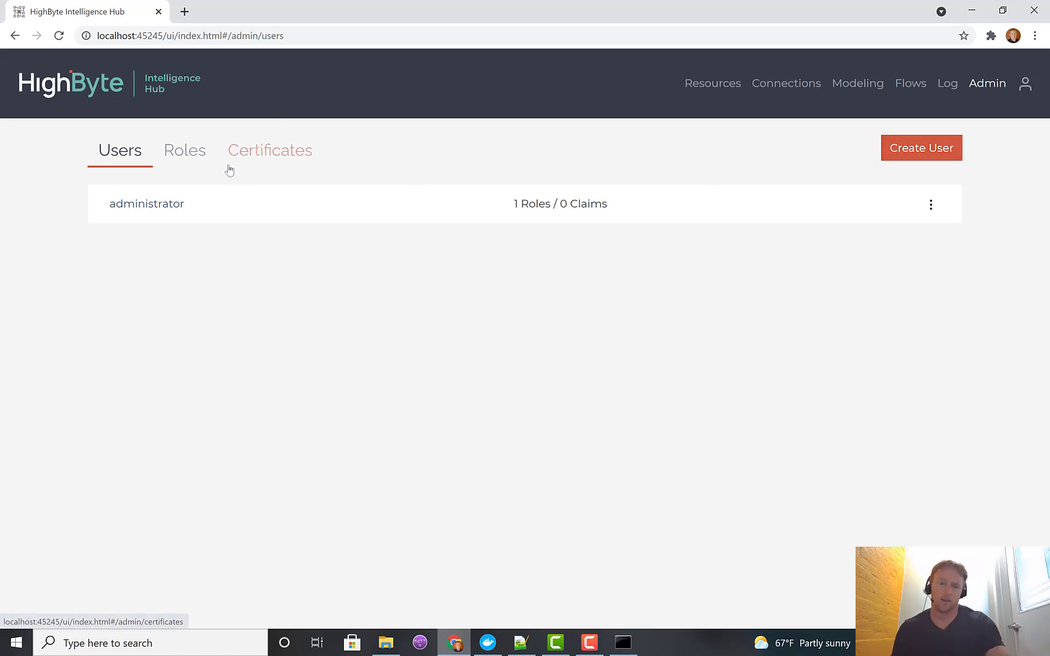
mouse_move(184, 151)
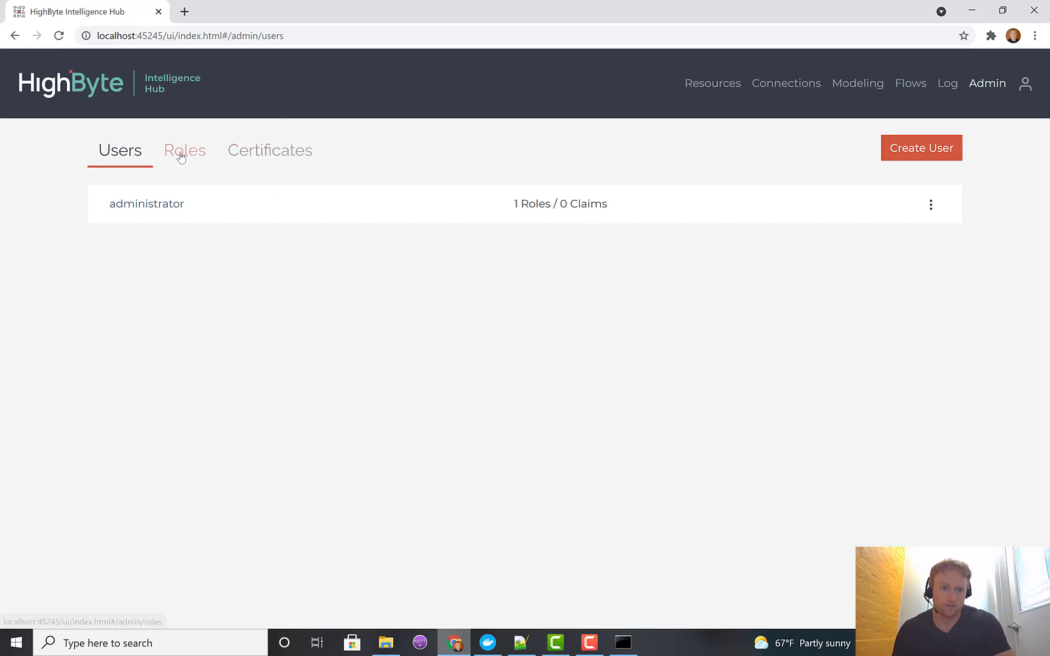
Step: On the Roles tab, open the admin role and inspect its claims
click(184, 150)
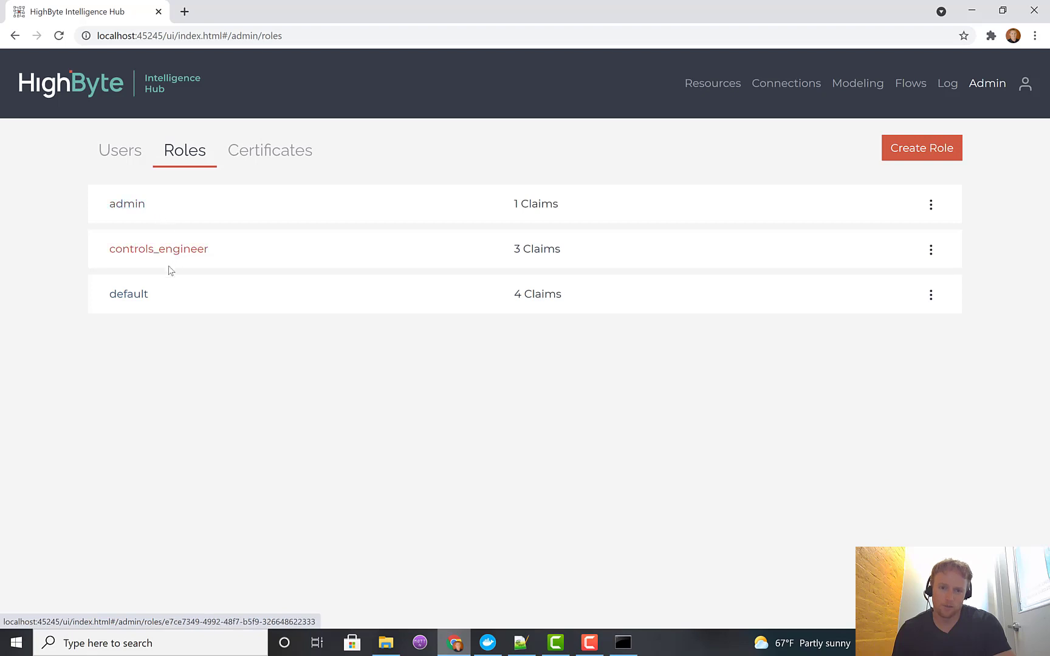
mouse_move(527, 202)
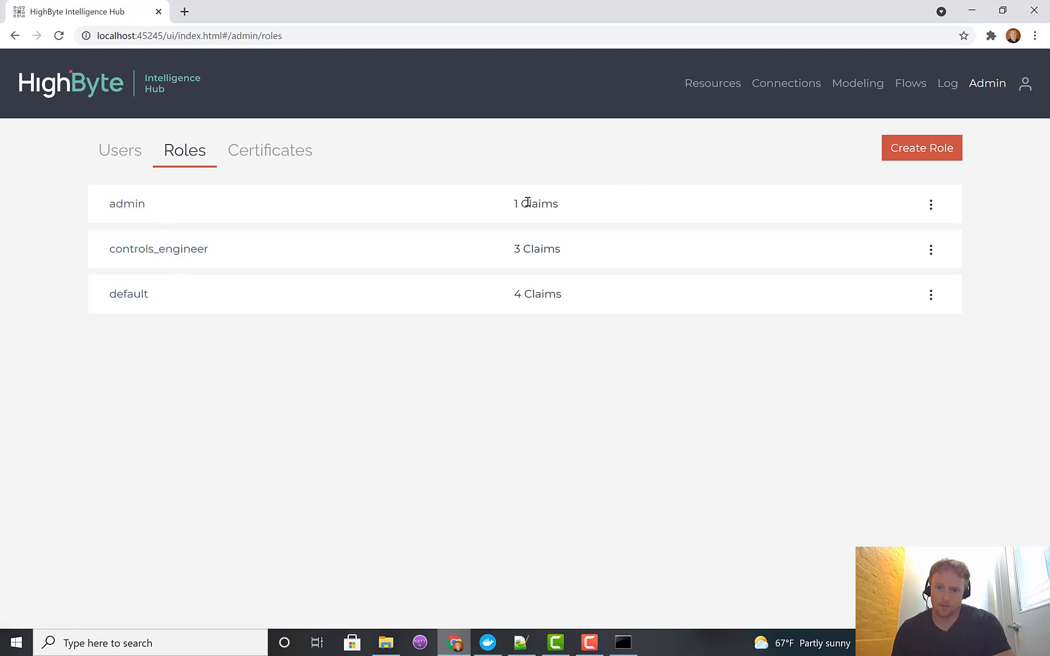
double_click(536, 204)
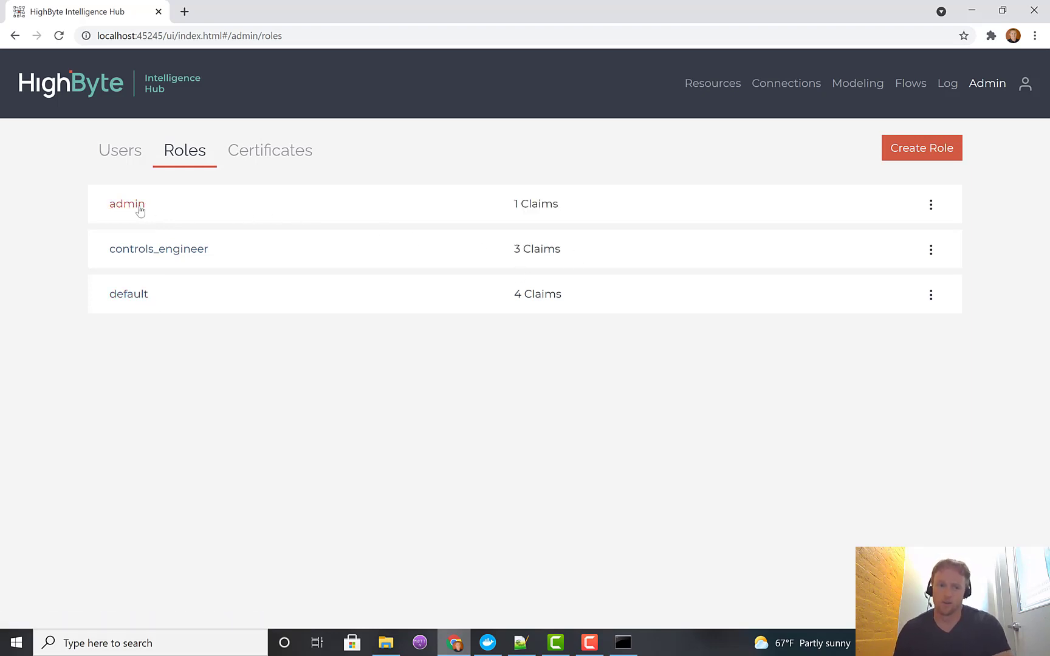
click(126, 204)
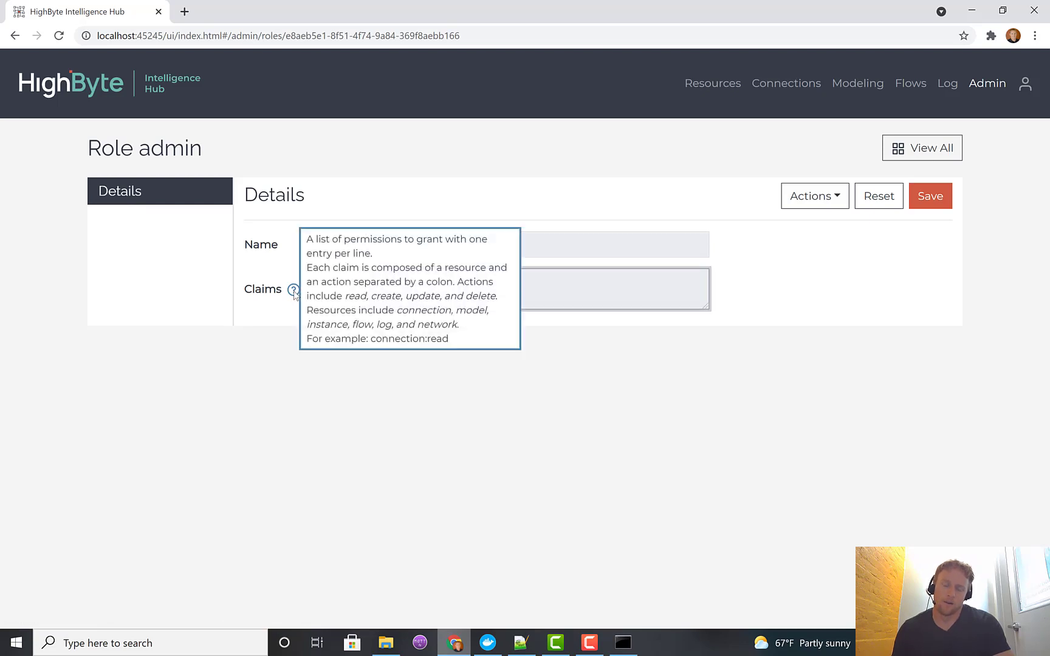
mouse_move(308, 298)
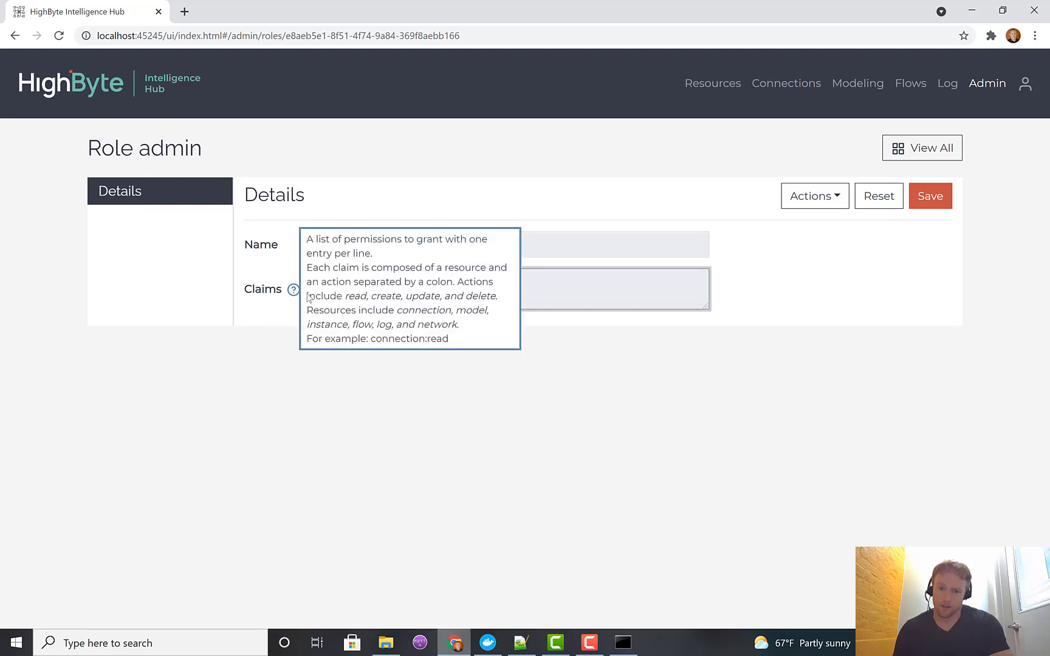
click(537, 289)
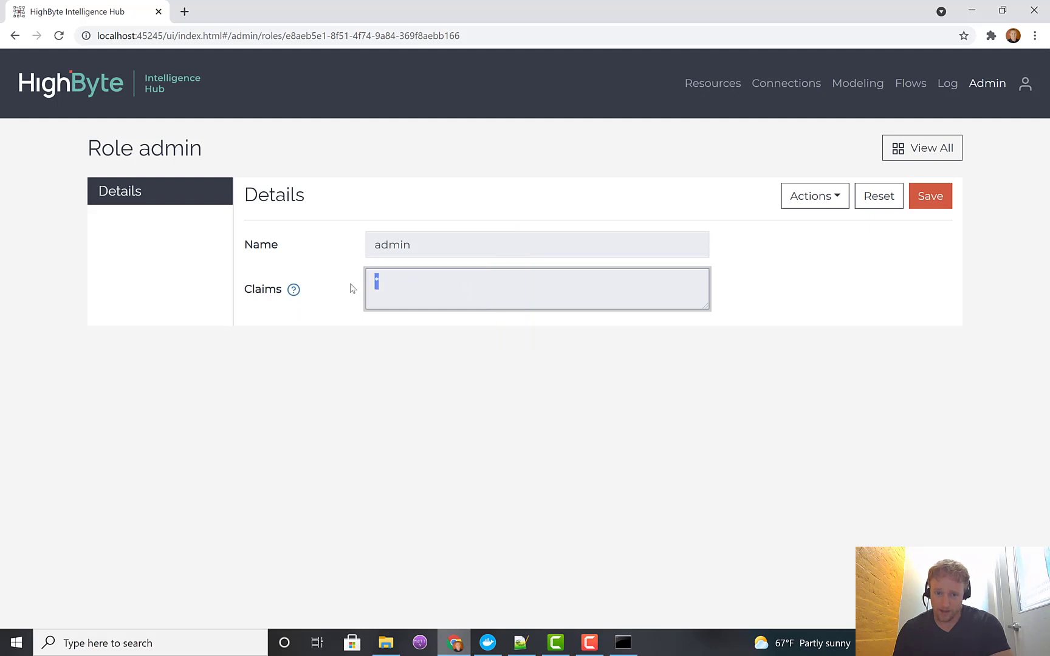
mouse_move(504, 273)
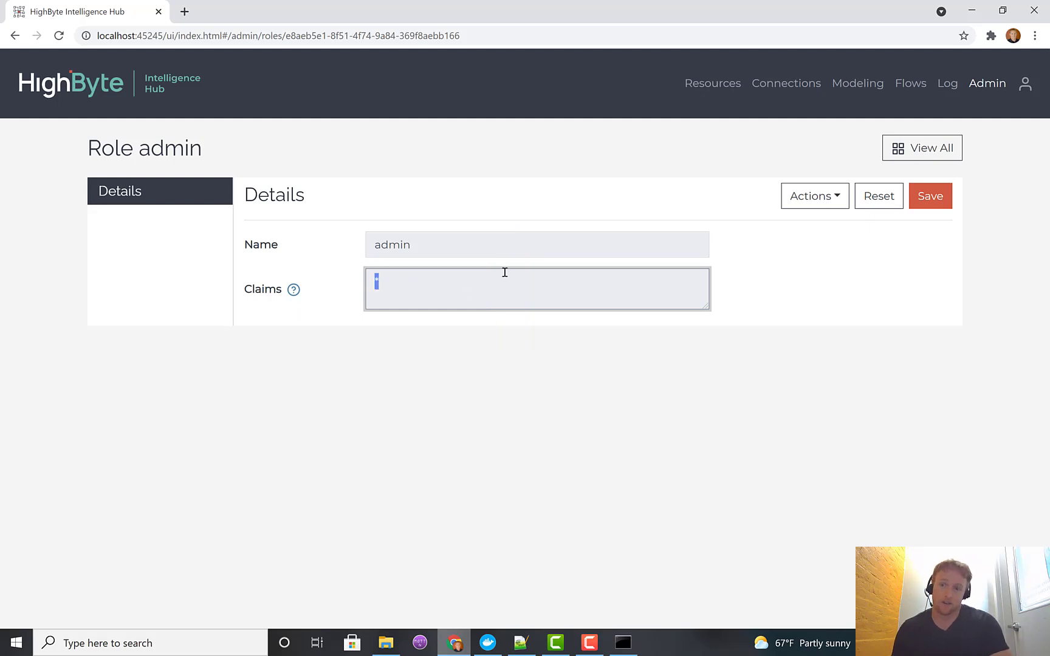
mouse_move(808, 96)
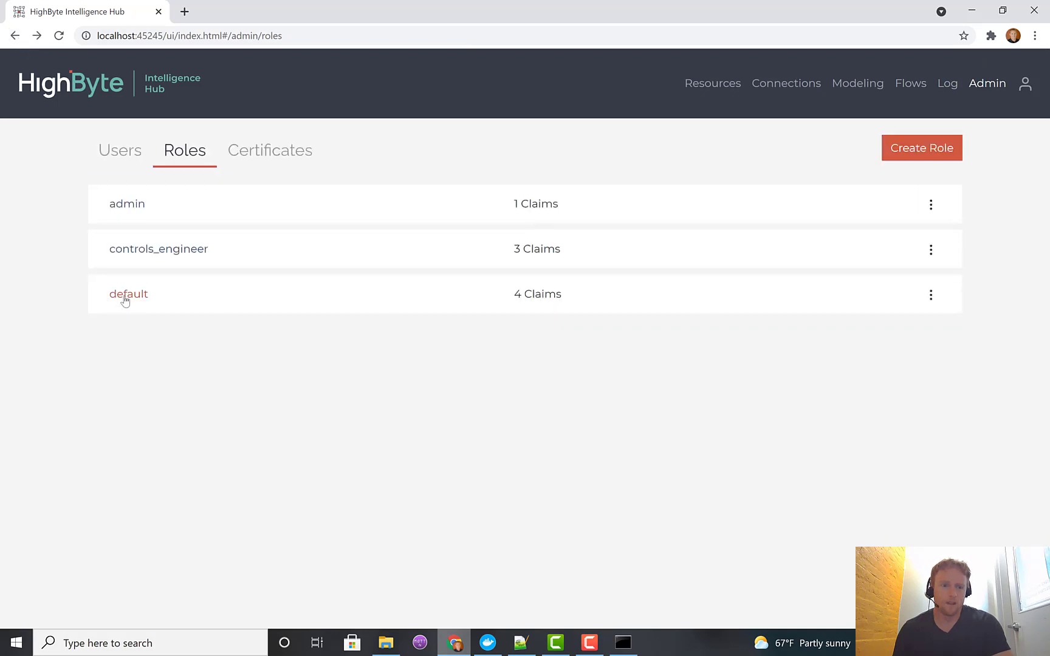
click(128, 294)
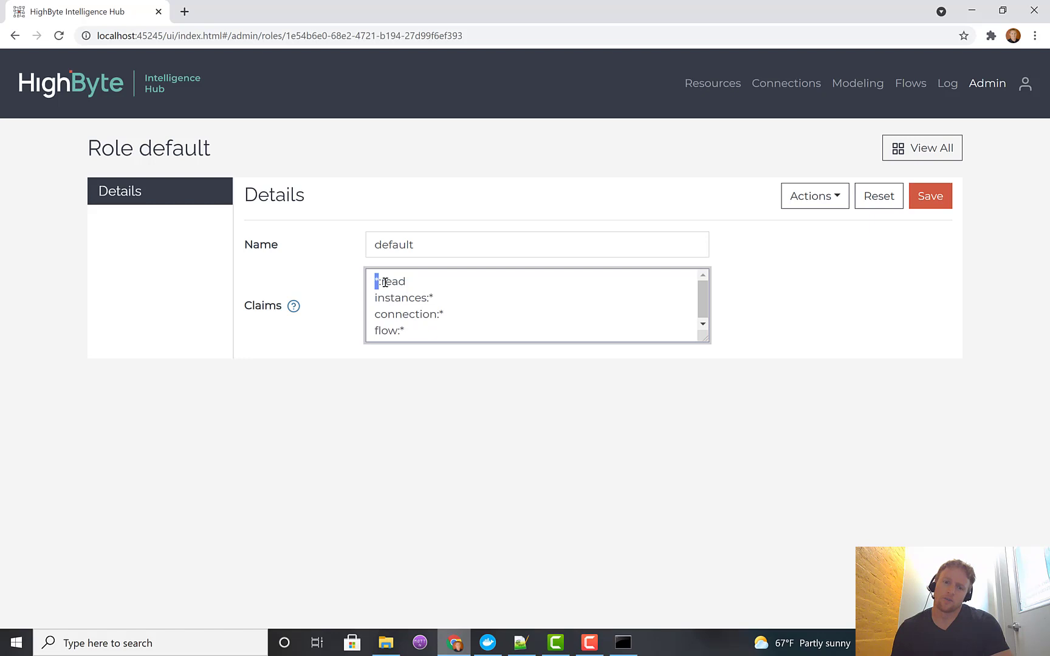
double_click(392, 281)
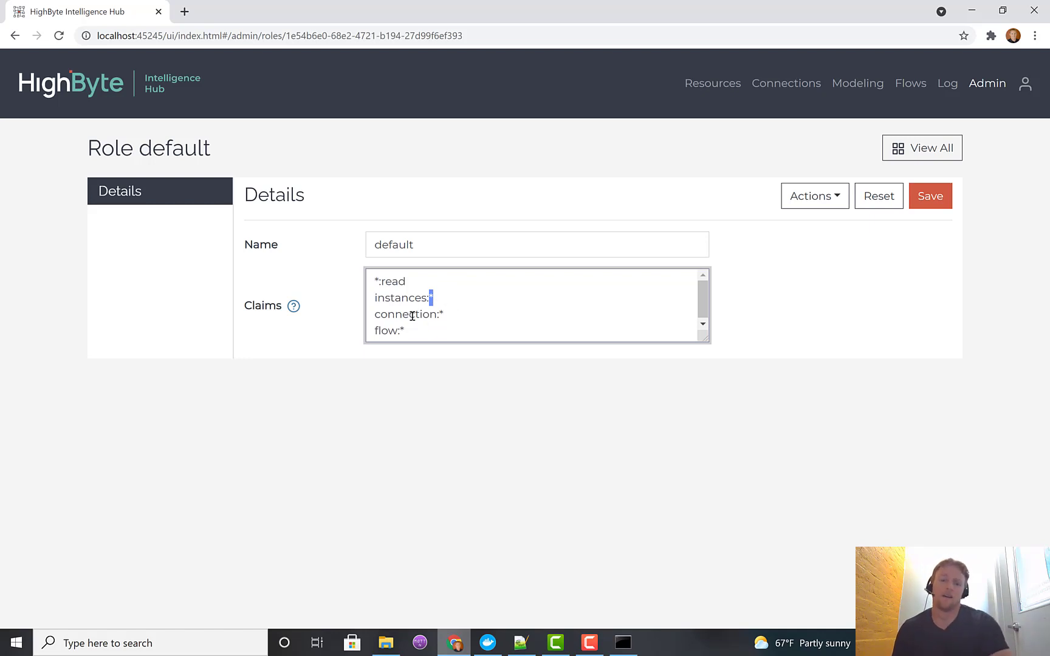
double_click(389, 330)
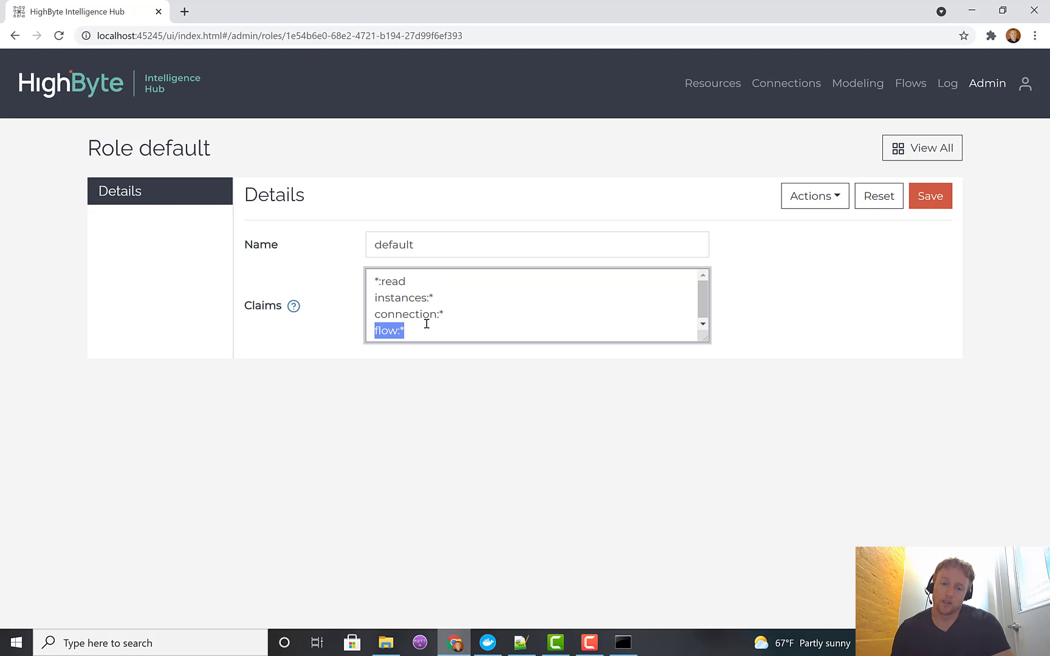
click(422, 329)
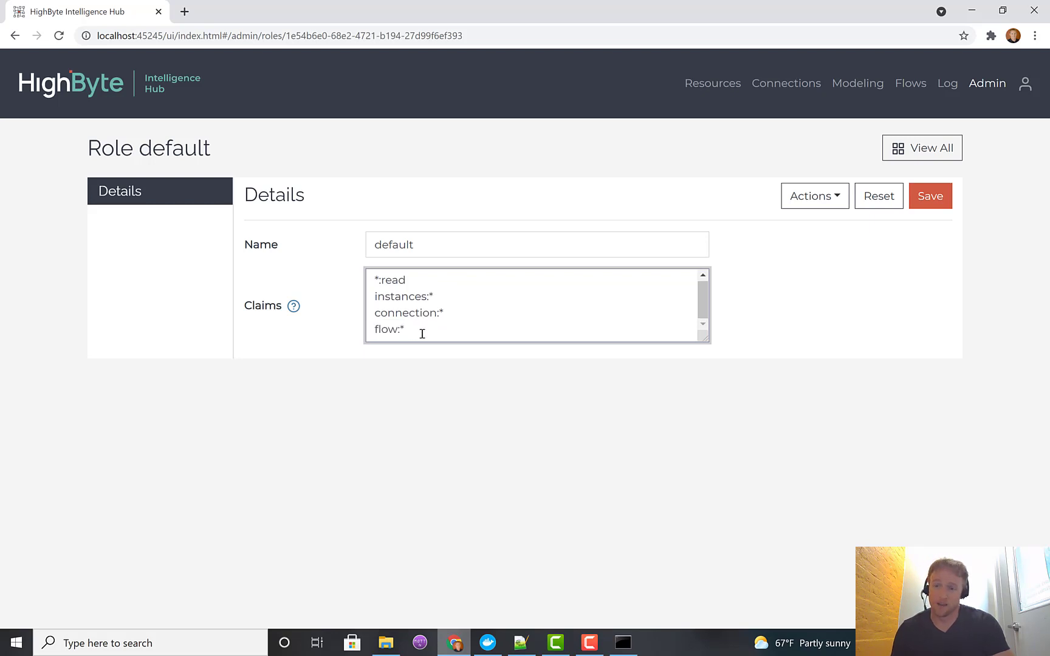
click(405, 329)
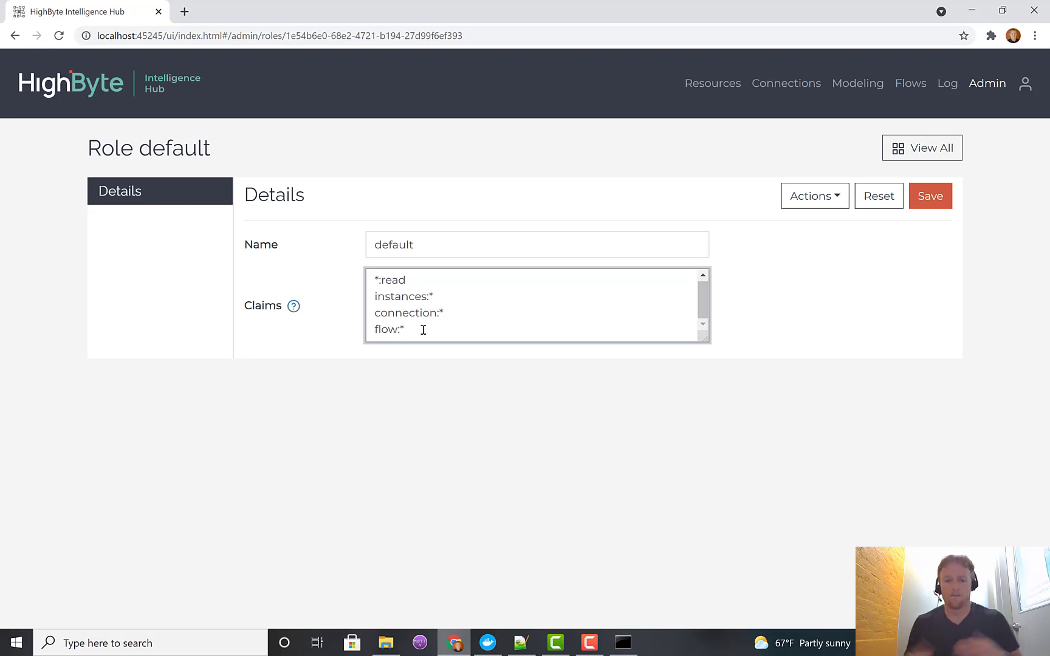
mouse_move(987, 83)
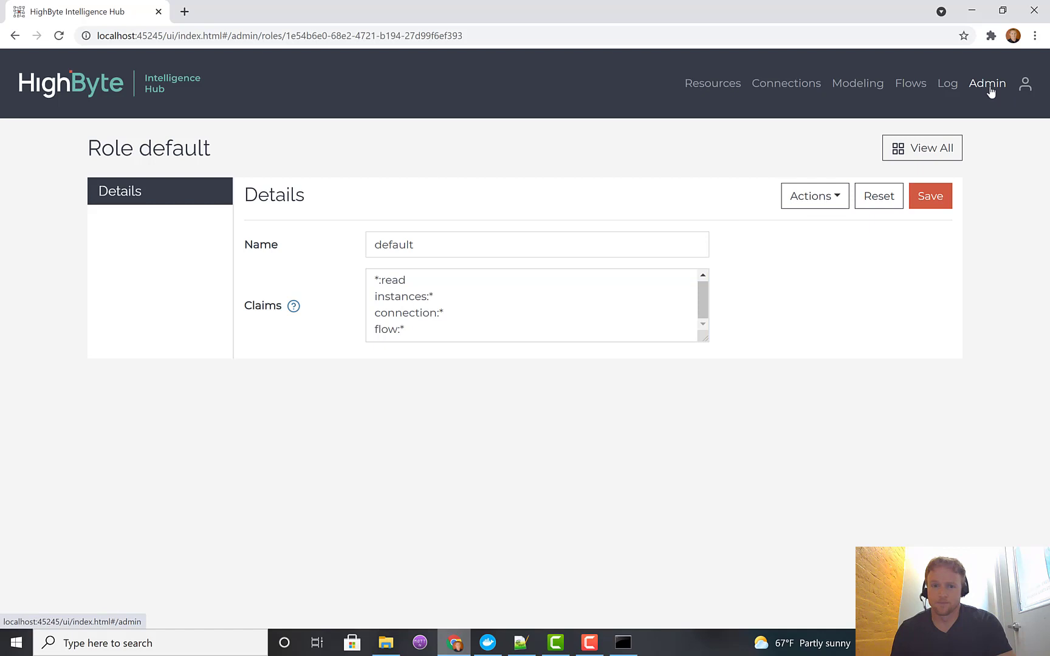
Step: Create user aron with the controls_engineer role and empty extra claims, dismissing Chrome's warning
click(987, 83)
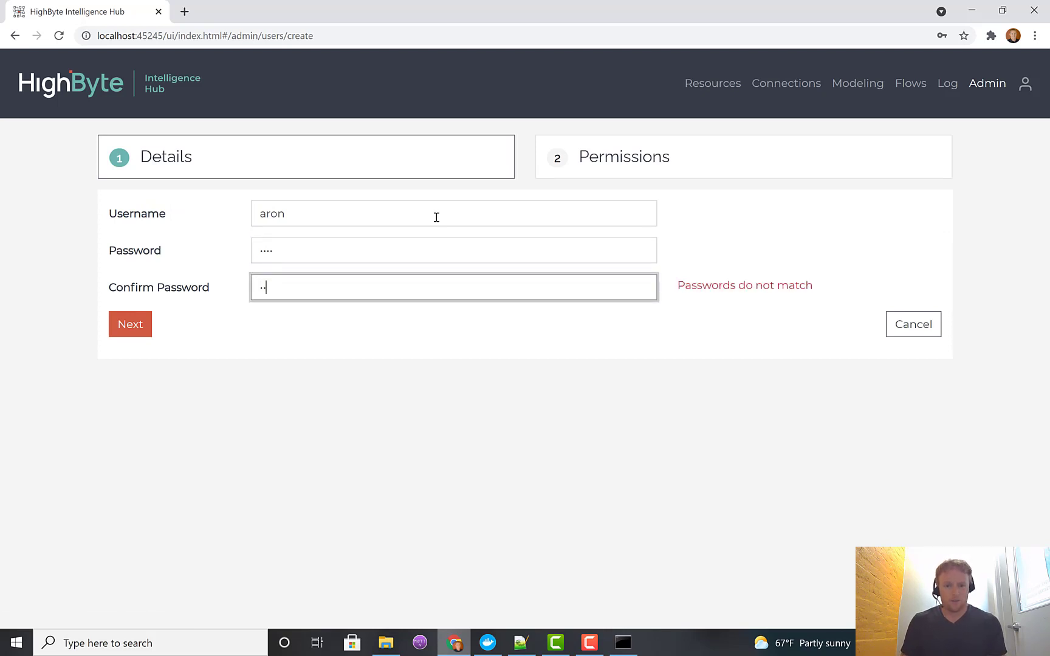
click(130, 324)
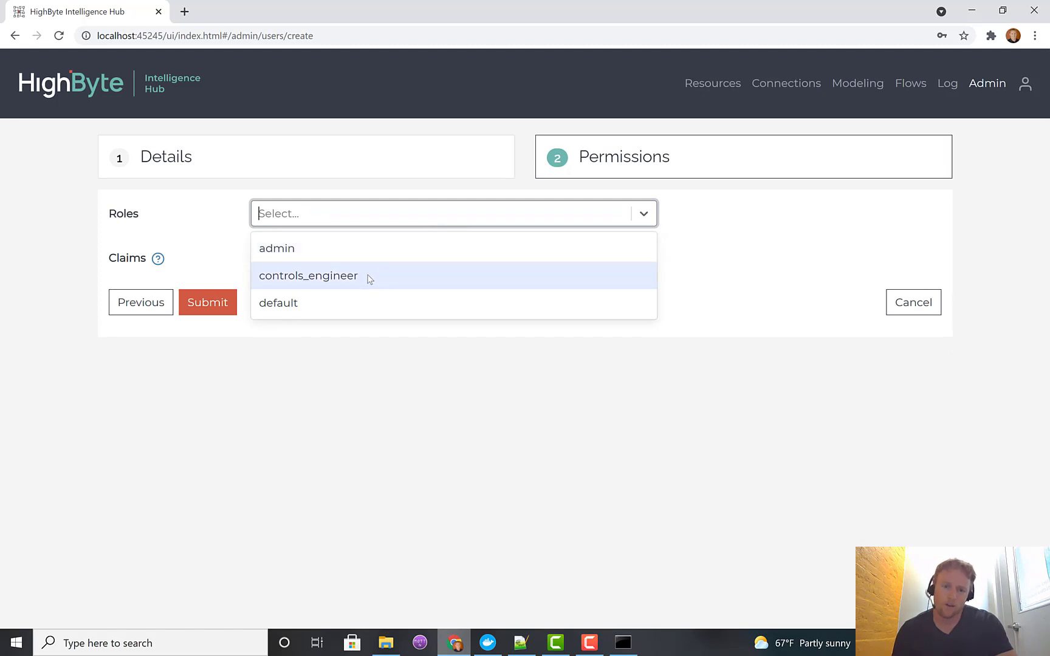
click(308, 275)
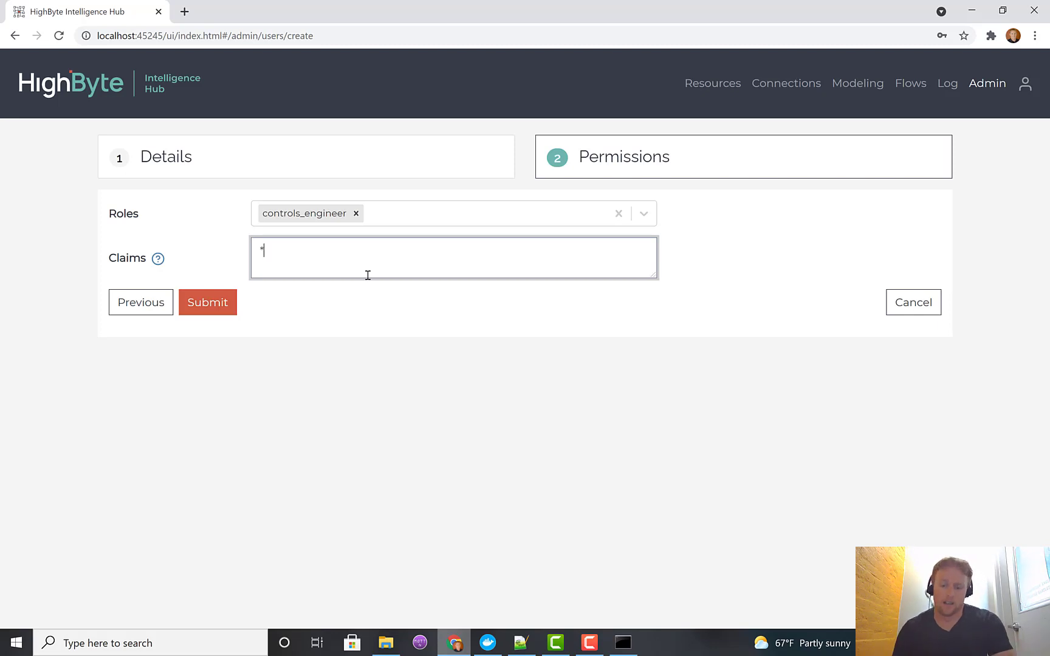
click(208, 302)
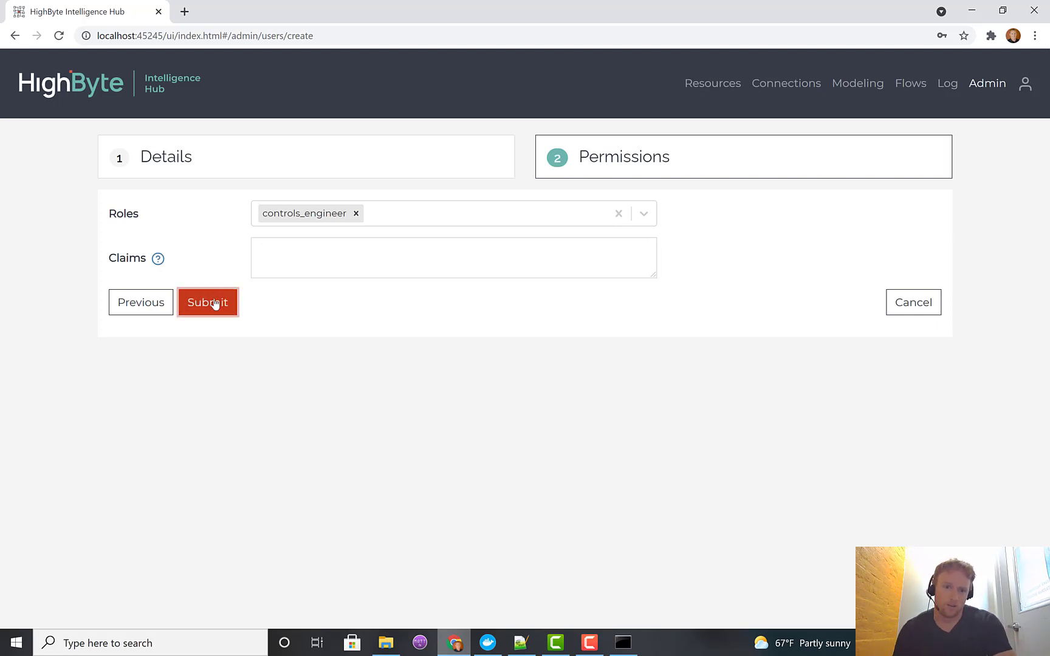
click(208, 302)
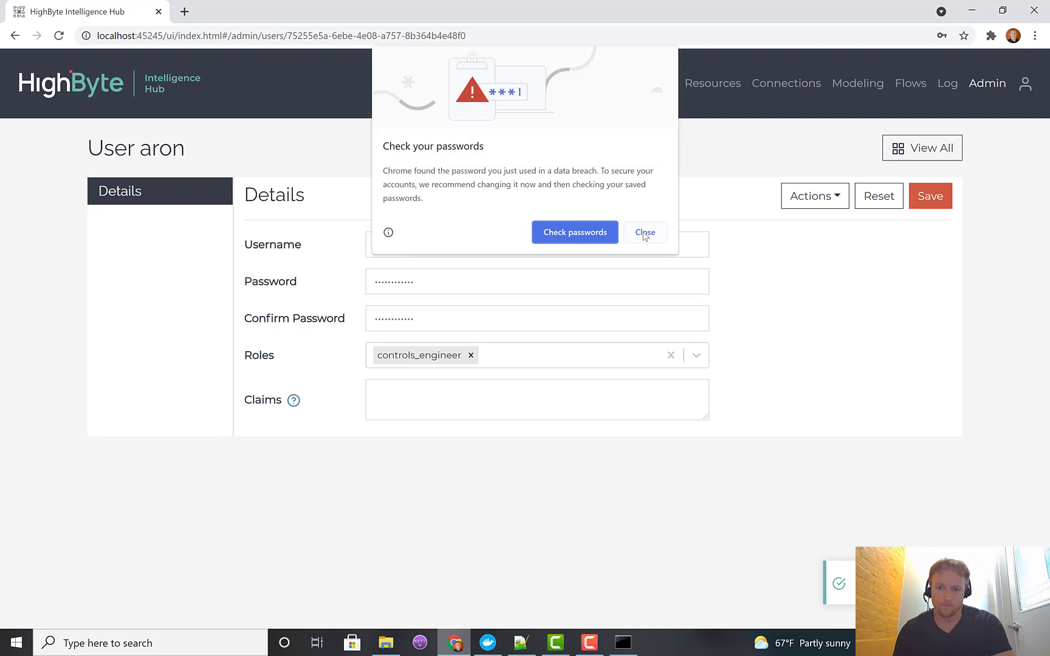
click(644, 233)
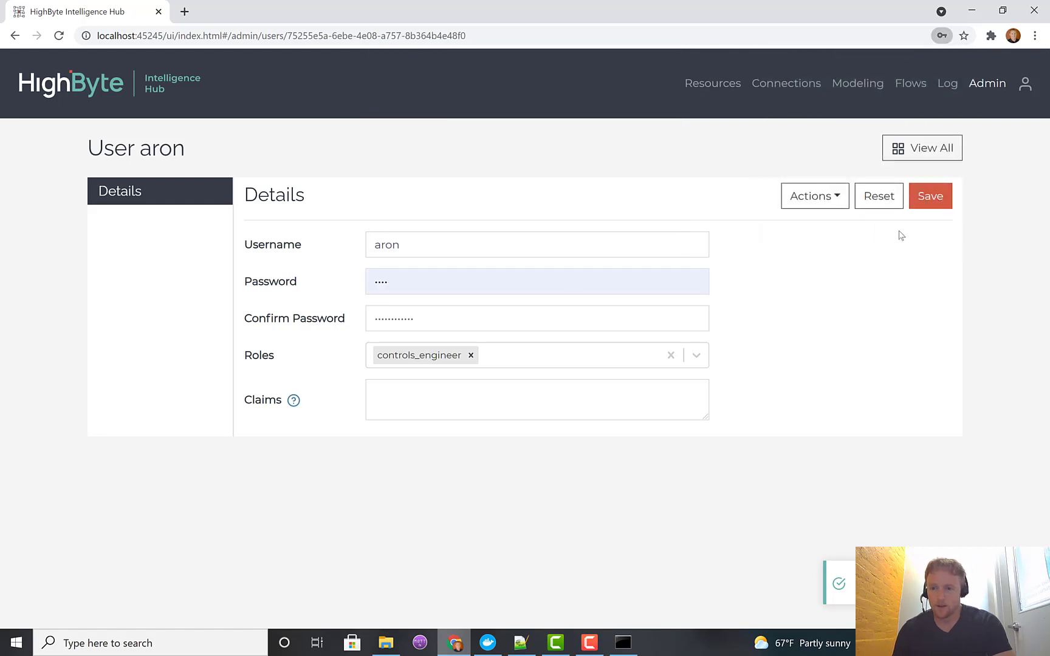
Step: Delete connection:update from the controls_engineer role's claims and save
click(921, 148)
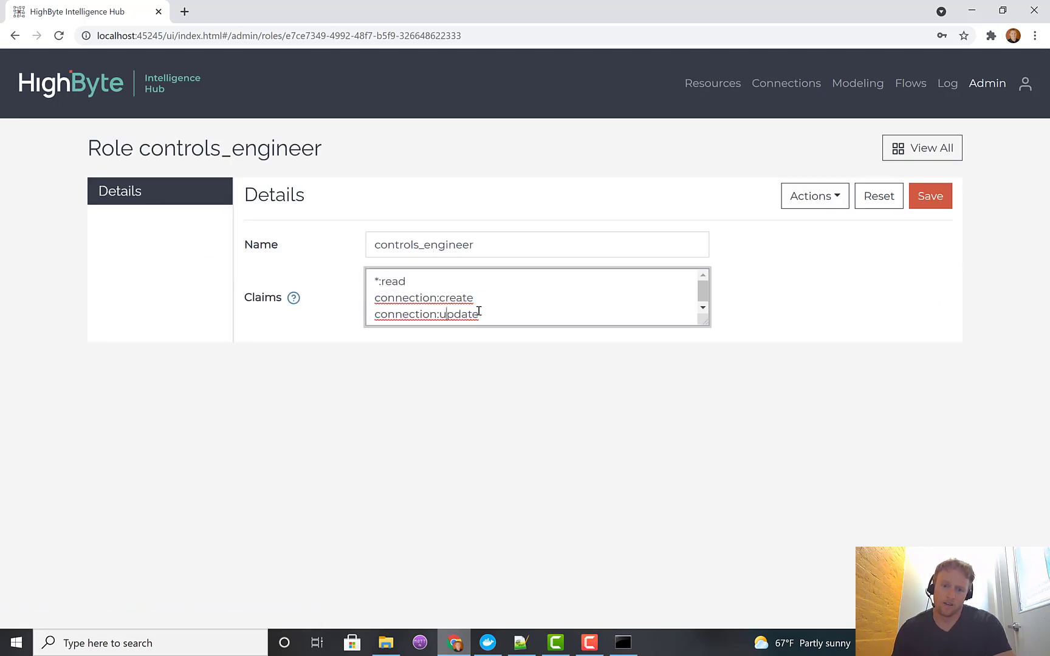
double_click(466, 314)
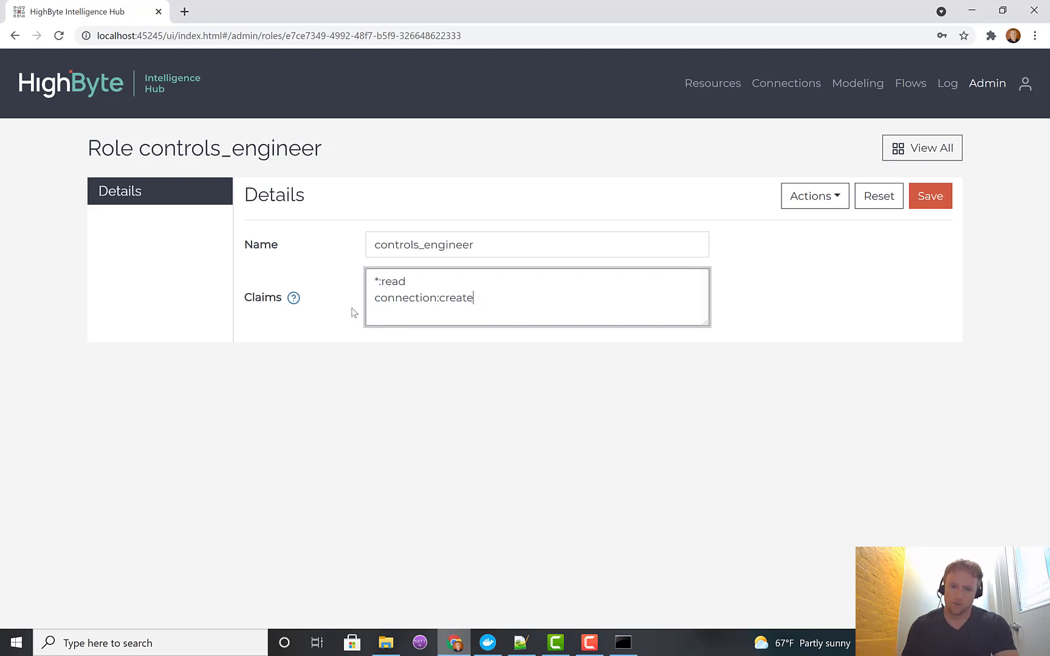
click(929, 196)
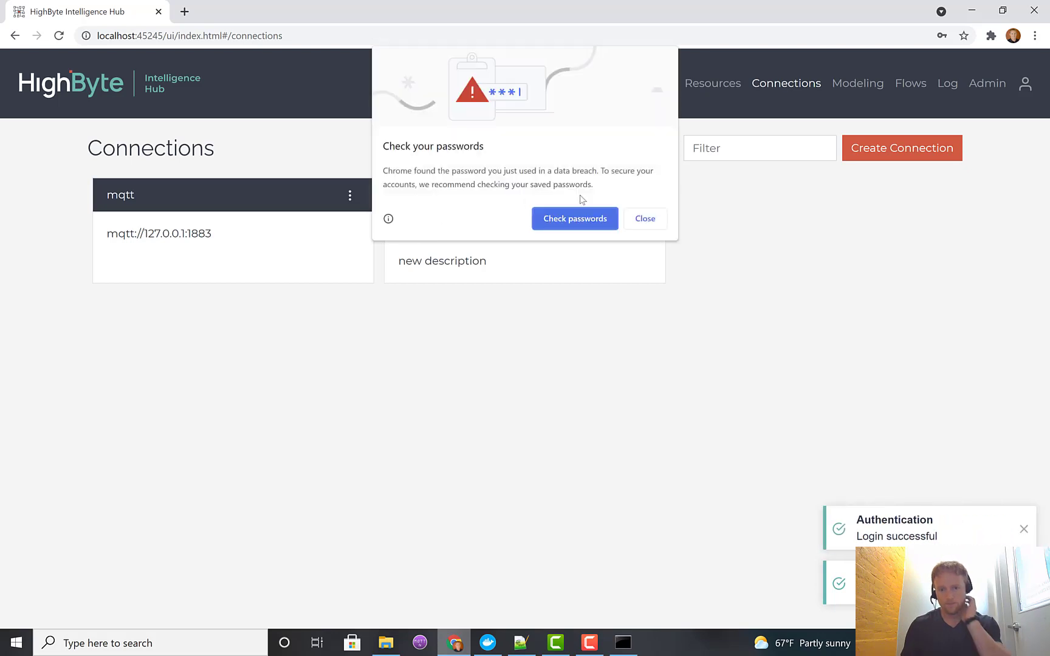
Step: Signed in as aron, dismiss the password warning and browse Flows, Admin and Connections
click(644, 218)
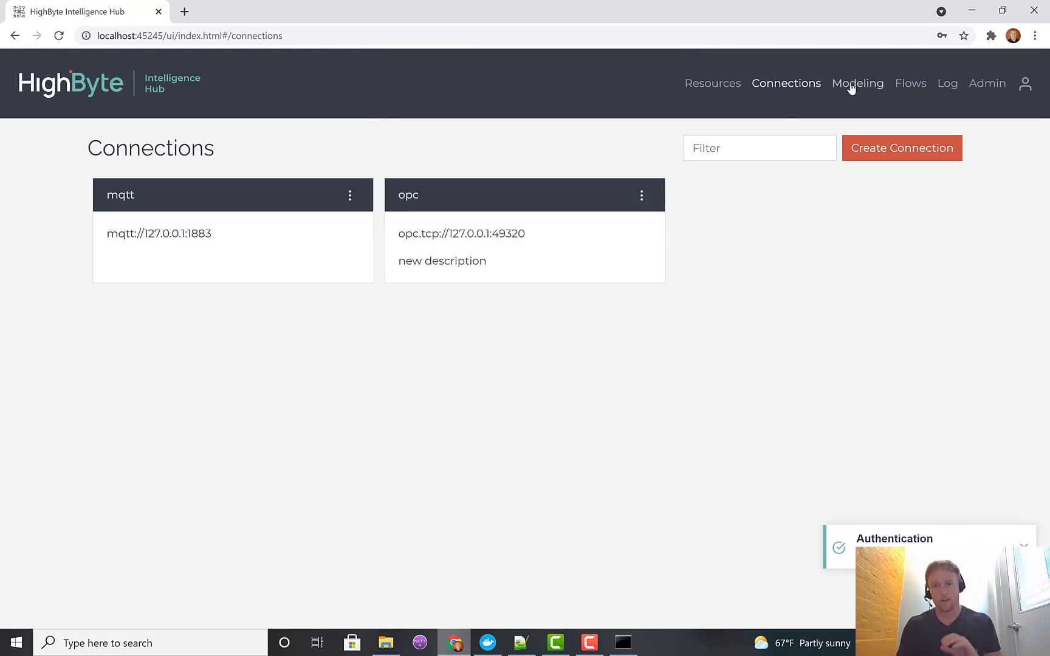
click(899, 83)
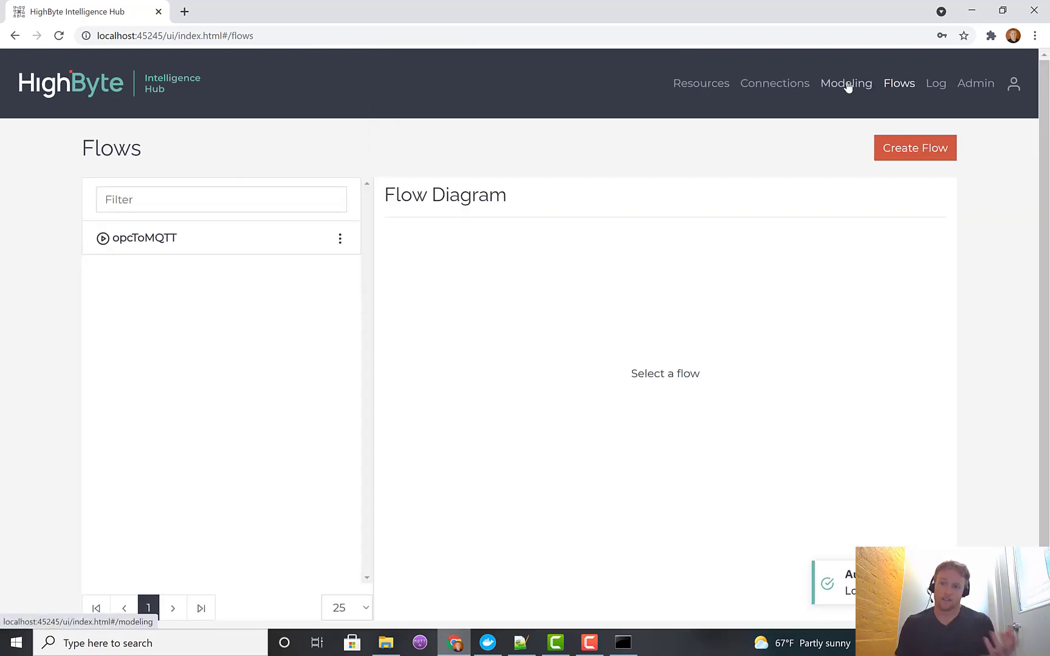
click(976, 84)
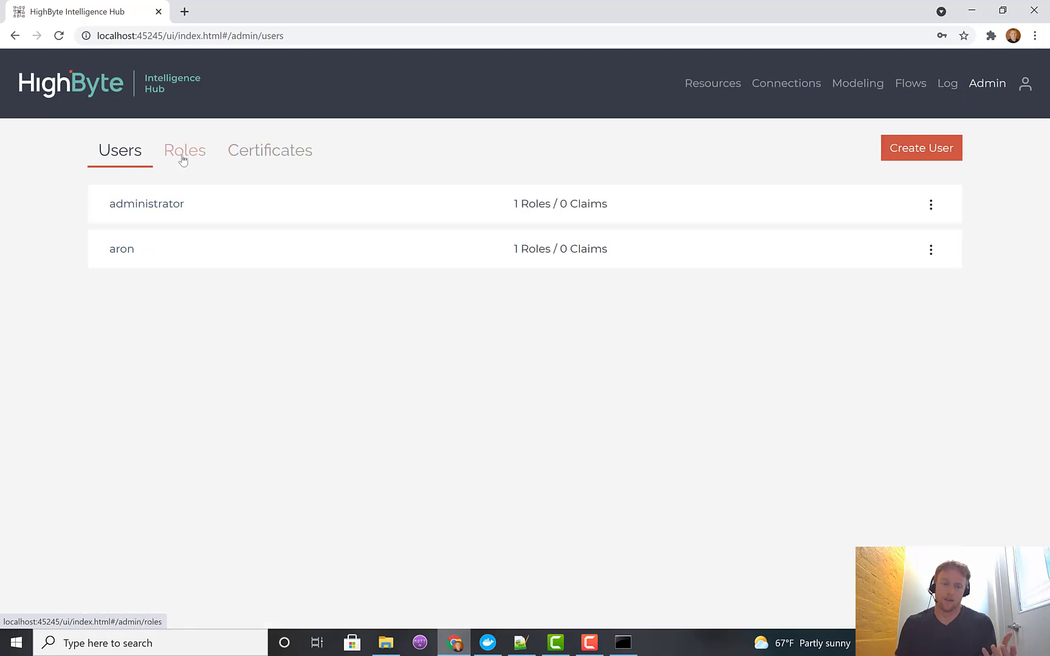
mouse_move(859, 83)
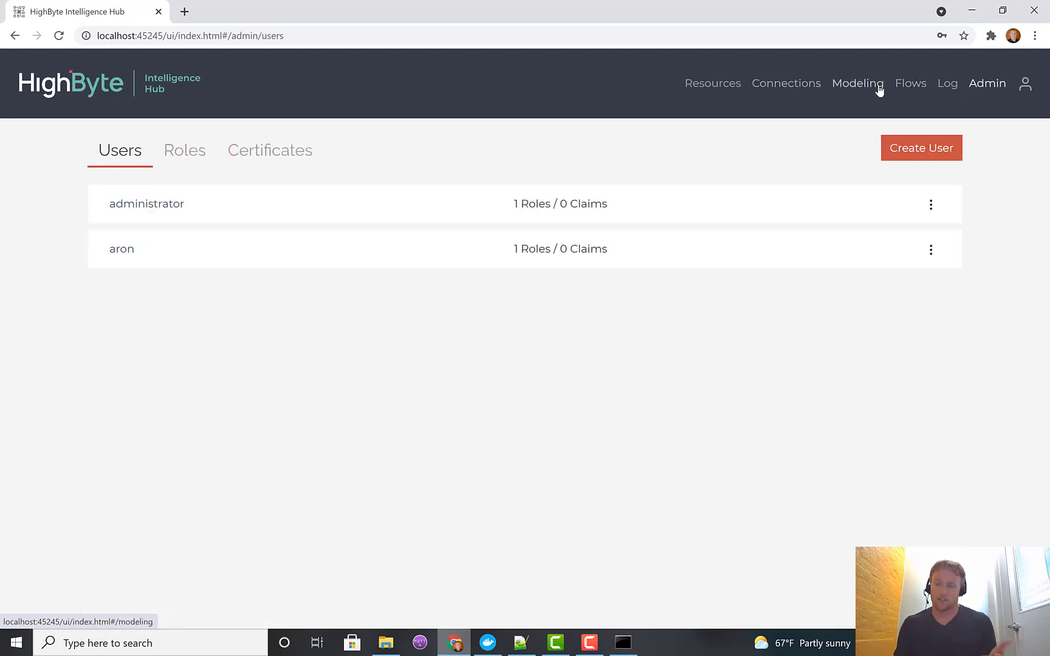
mouse_move(947, 88)
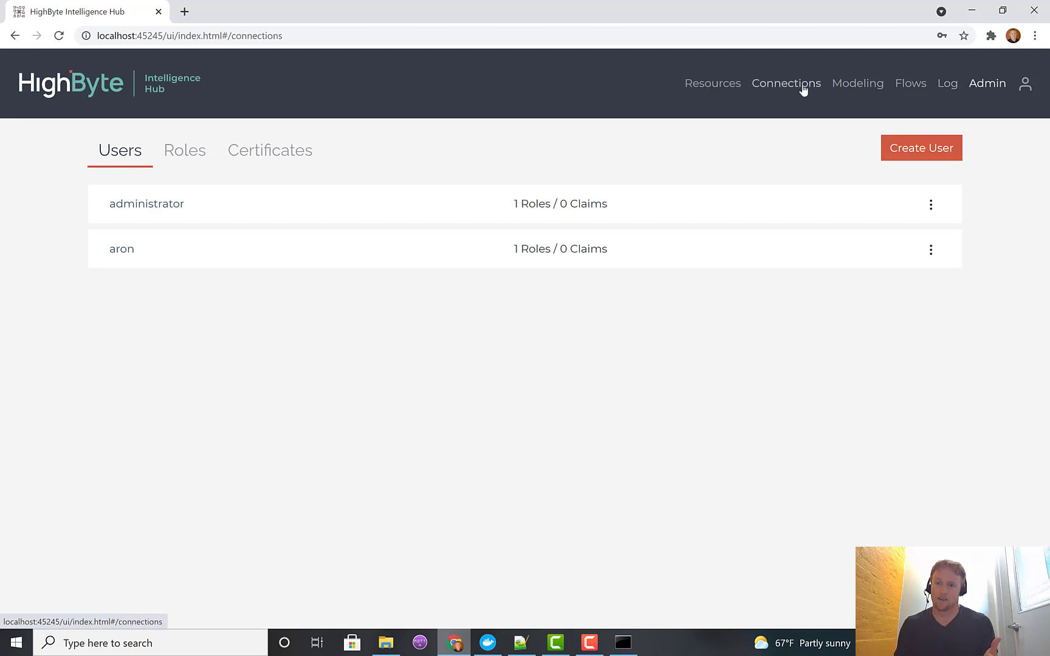
click(785, 83)
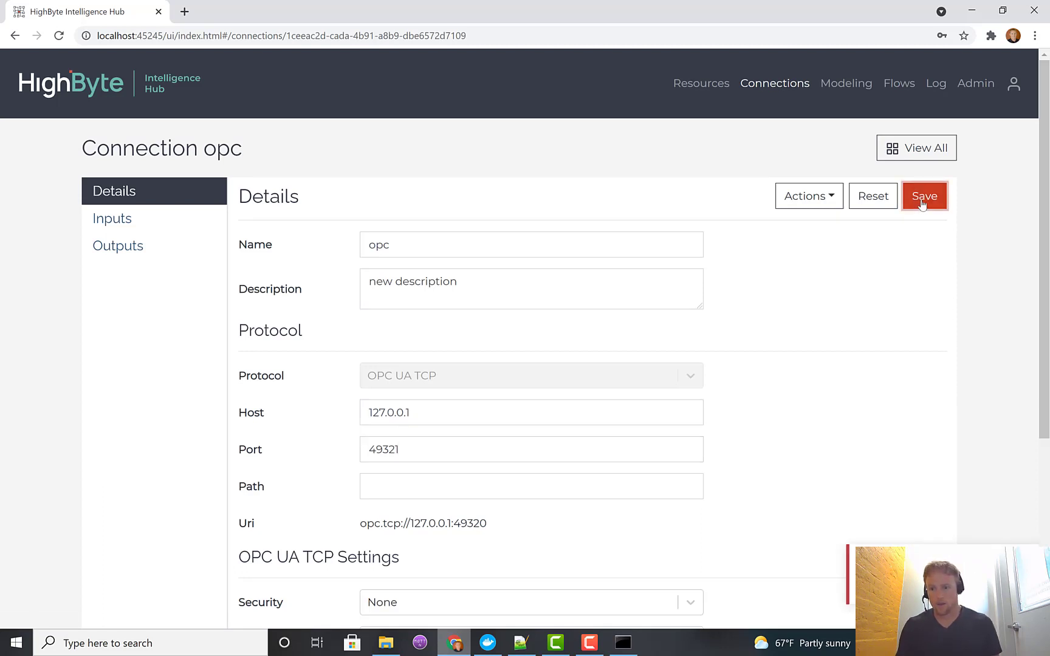
Step: Reset the opc connection port to 49320 and try saving, receiving a permission error
click(925, 196)
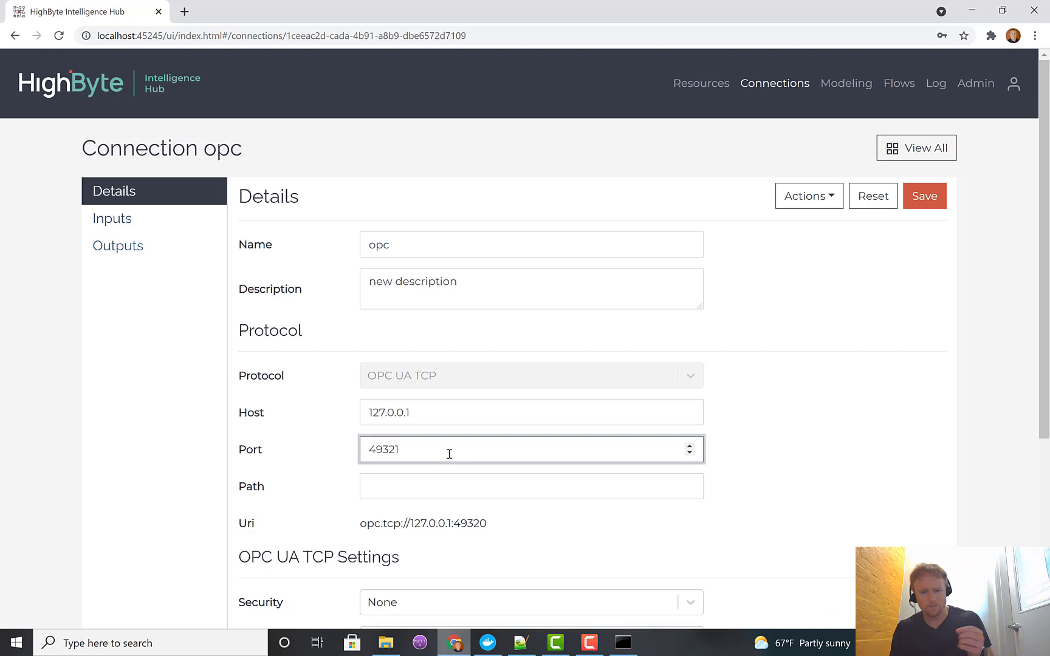
click(689, 455)
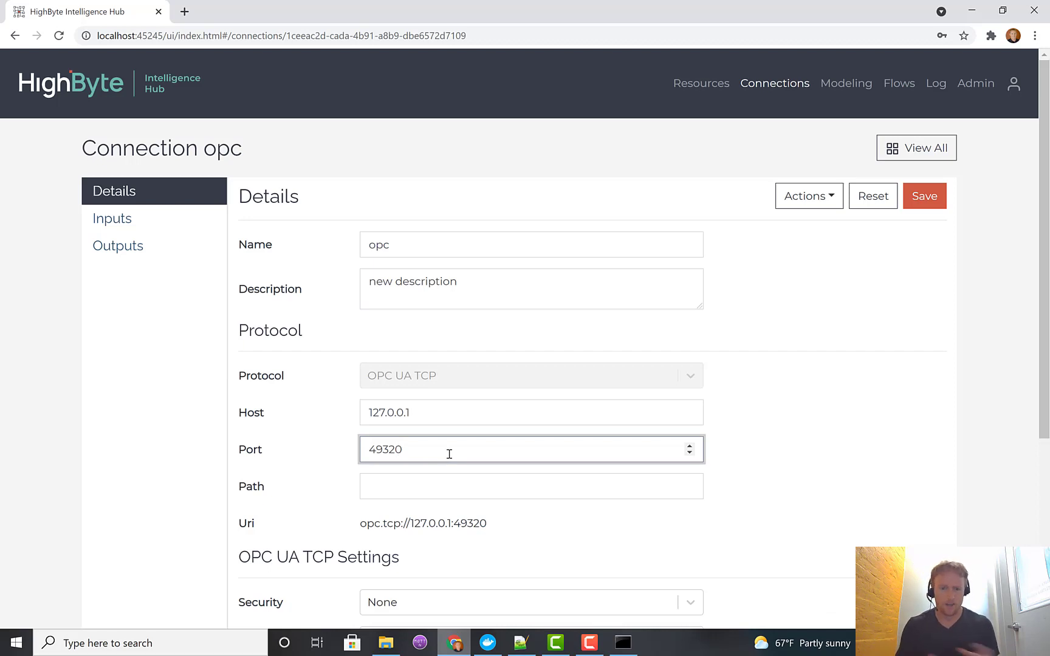
click(924, 196)
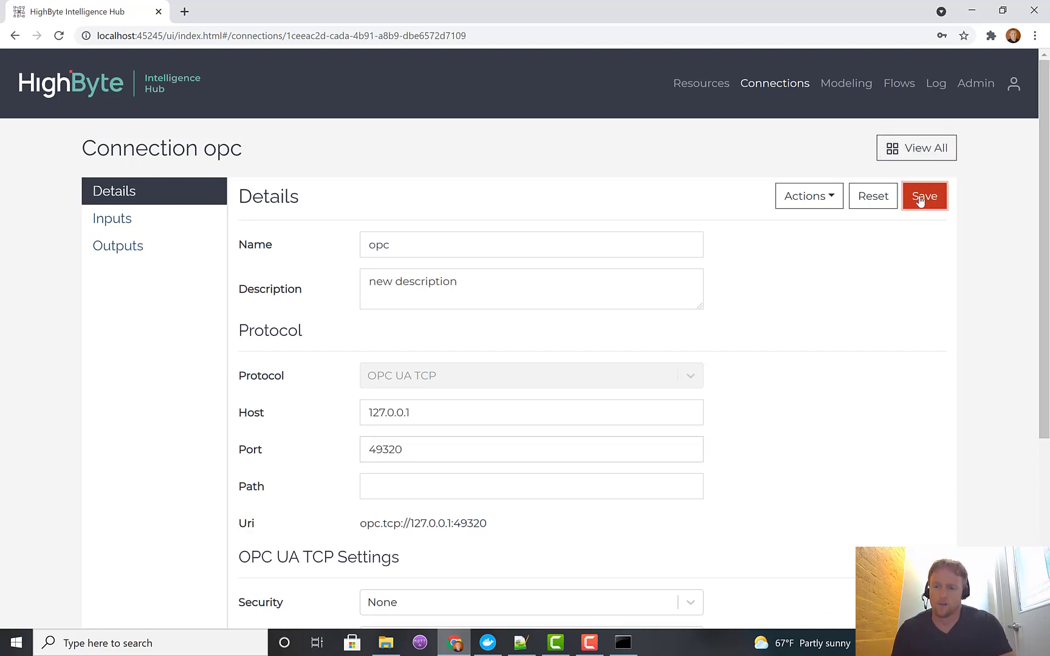
click(924, 196)
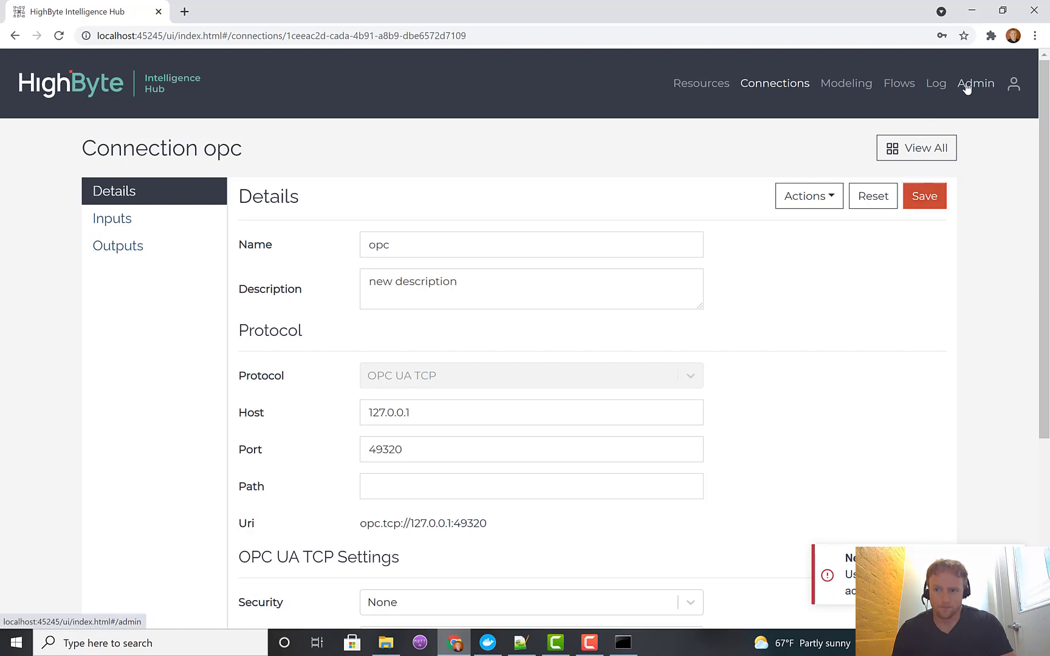
click(975, 84)
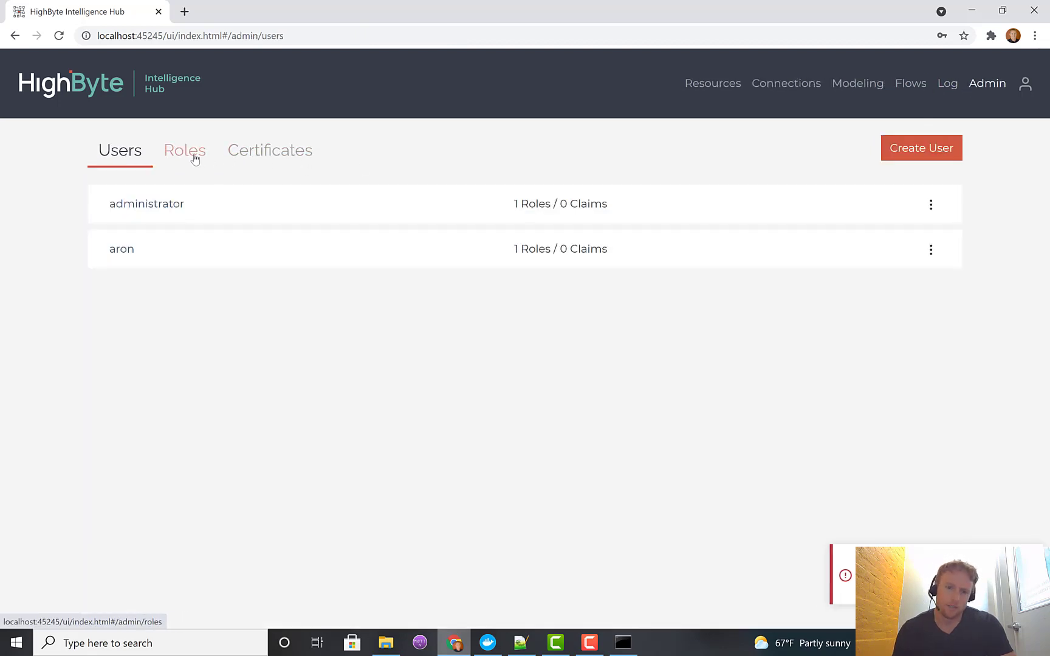
Step: View the controls_engineer role's claims: *:read and connection:create
click(184, 150)
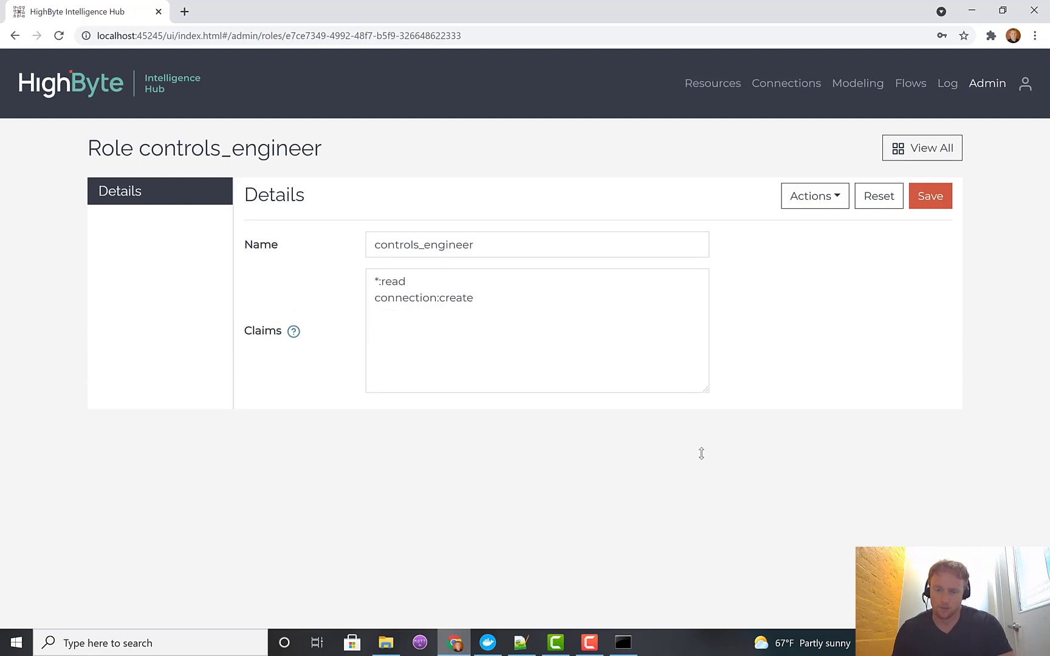
click(468, 315)
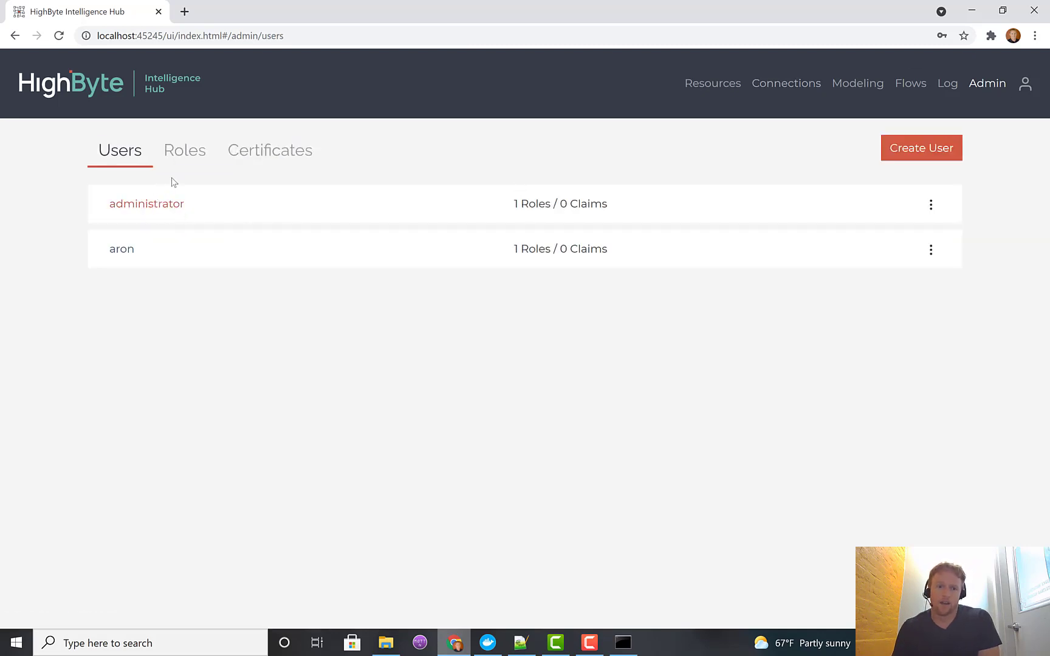
click(184, 150)
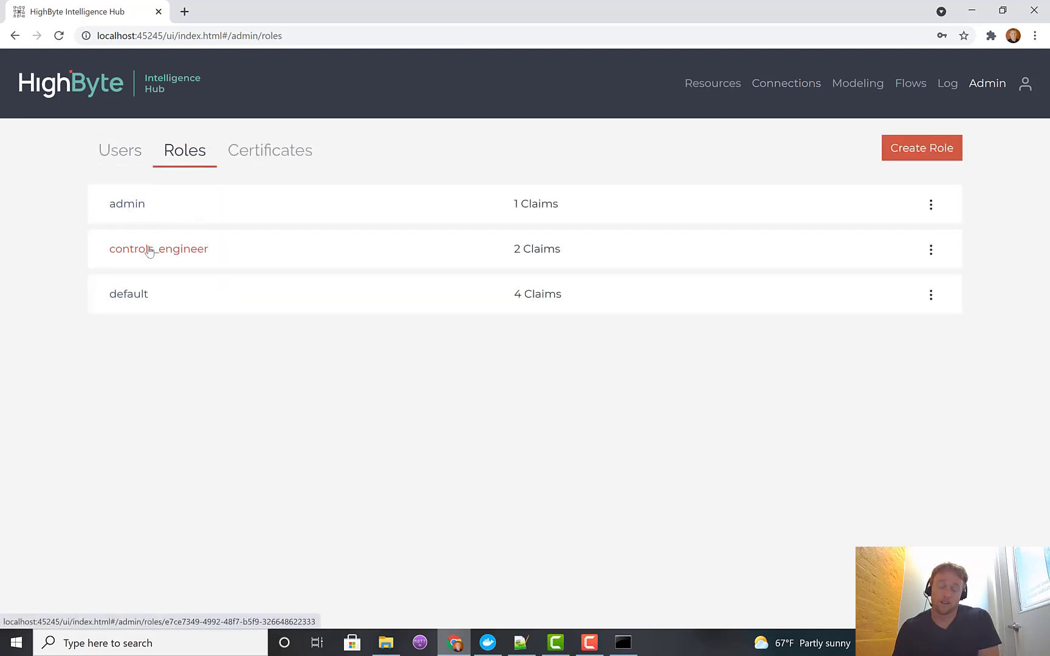
click(158, 249)
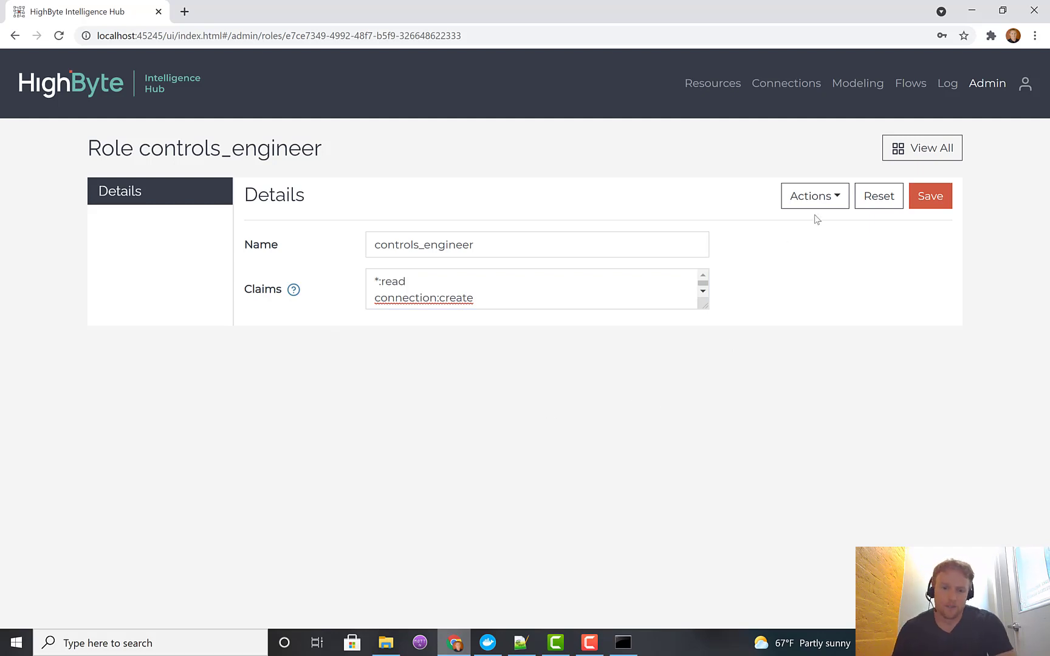
mouse_move(848, 136)
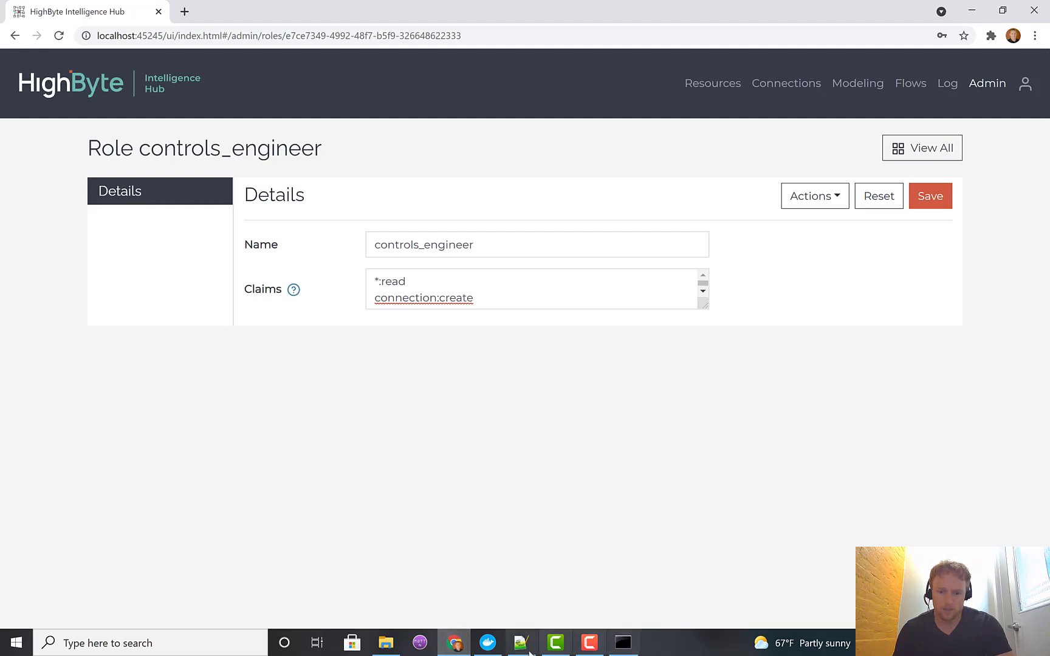
click(385, 643)
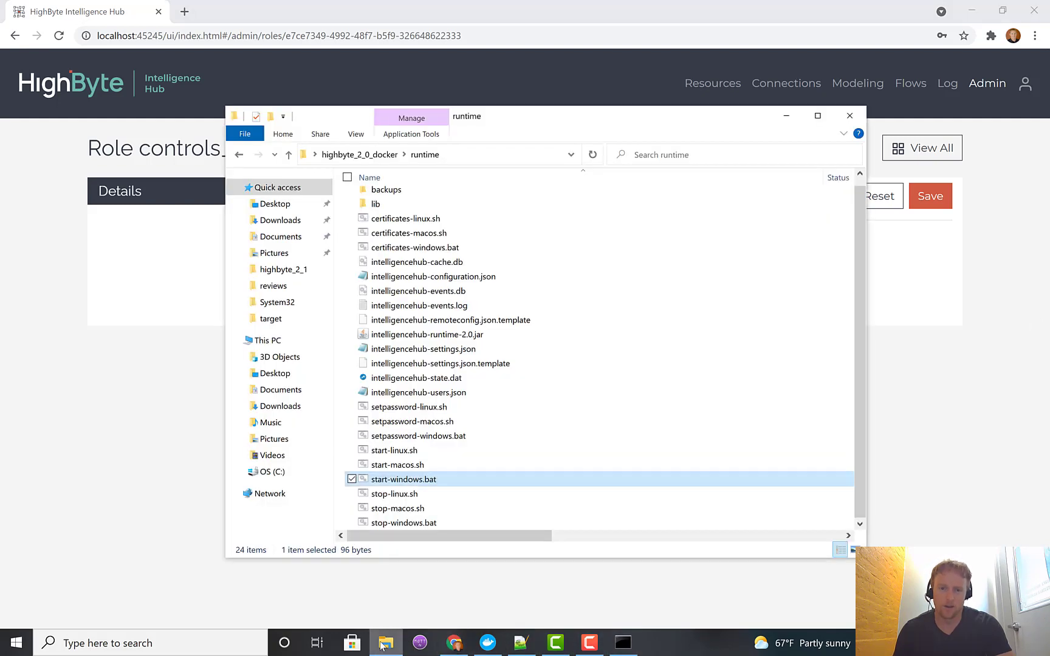
mouse_move(566, 421)
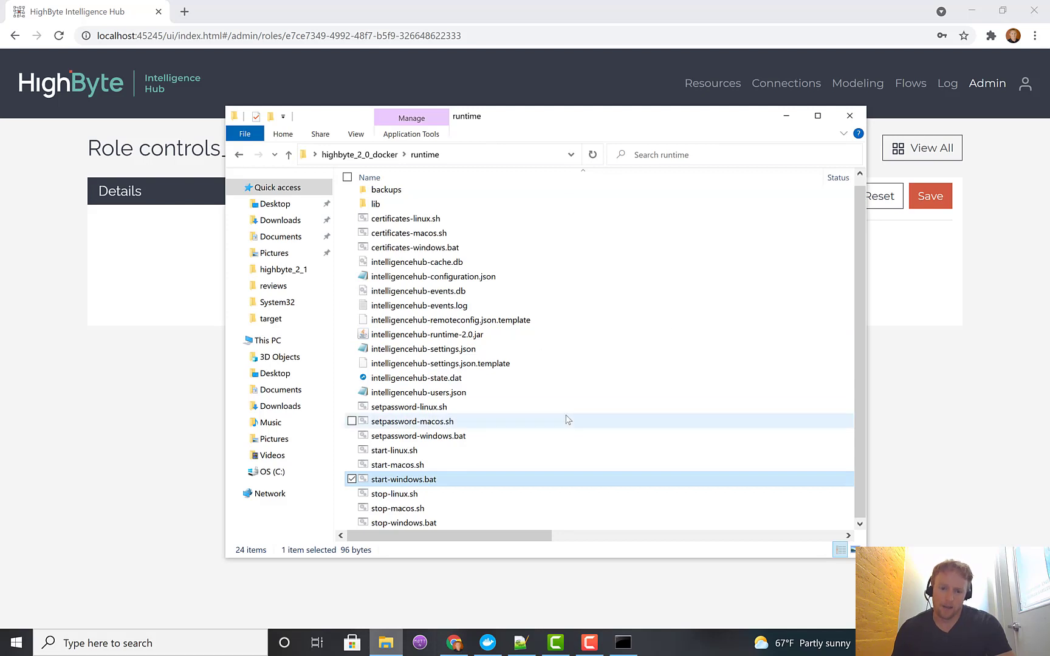
Step: Open intelligencehub-settings.json in Notepad++ from its right-click menu
click(424, 357)
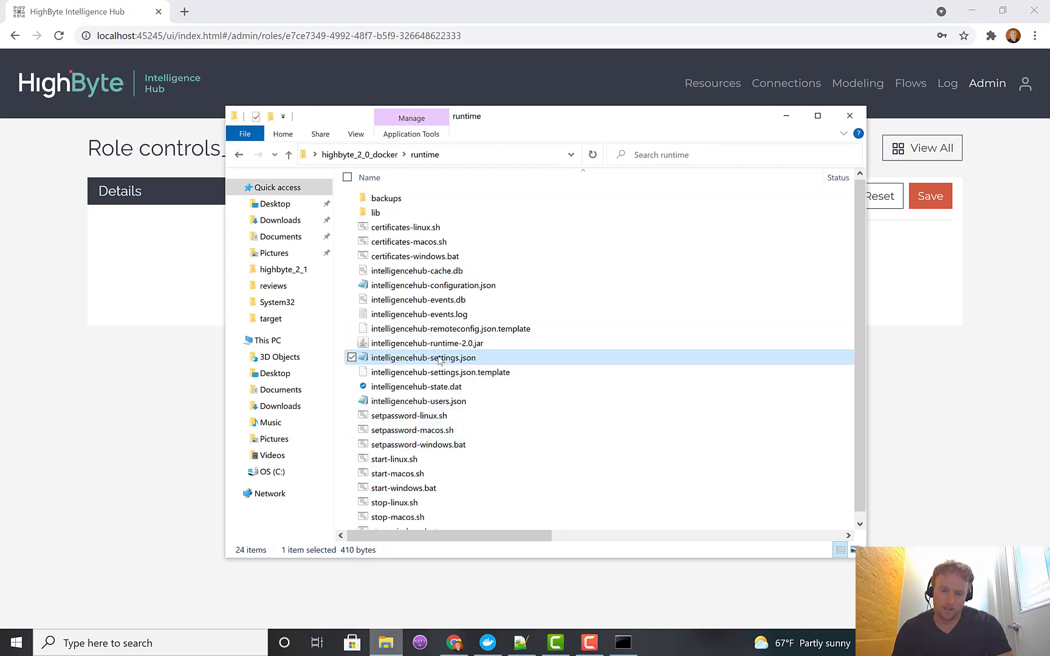
right_click(421, 358)
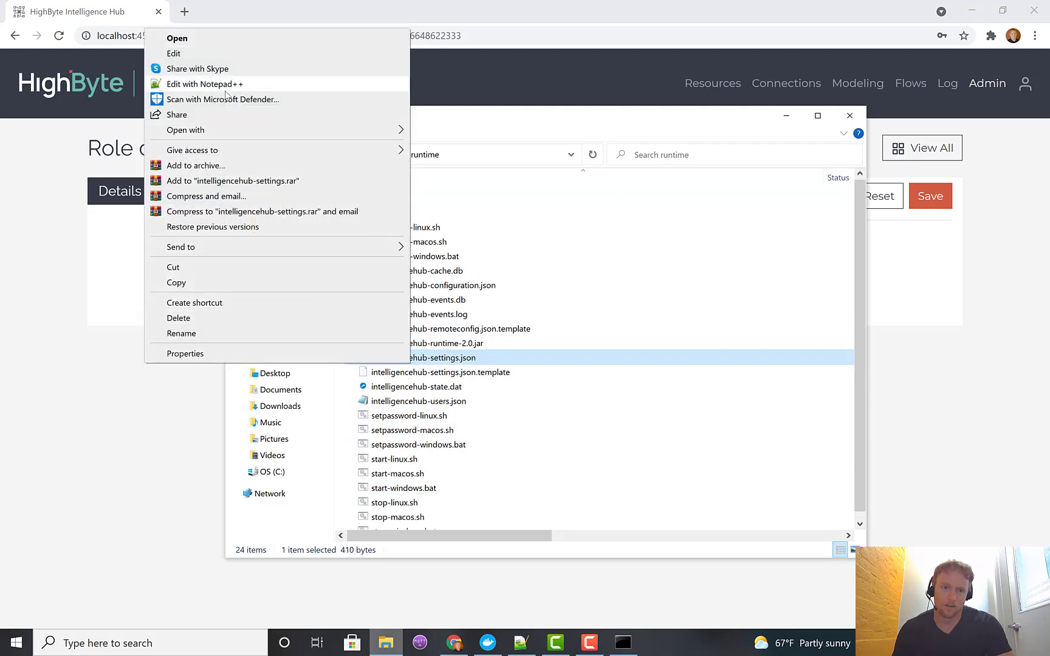
click(203, 84)
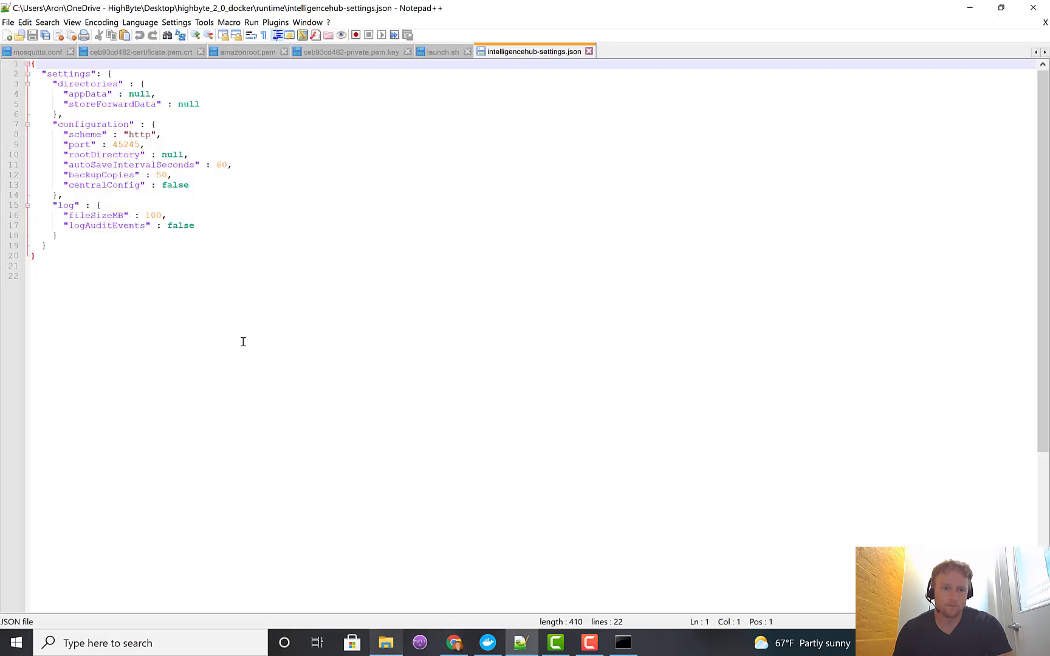
Step: Change logAuditEvents from false to true in the settings file
key(ctrl+a)
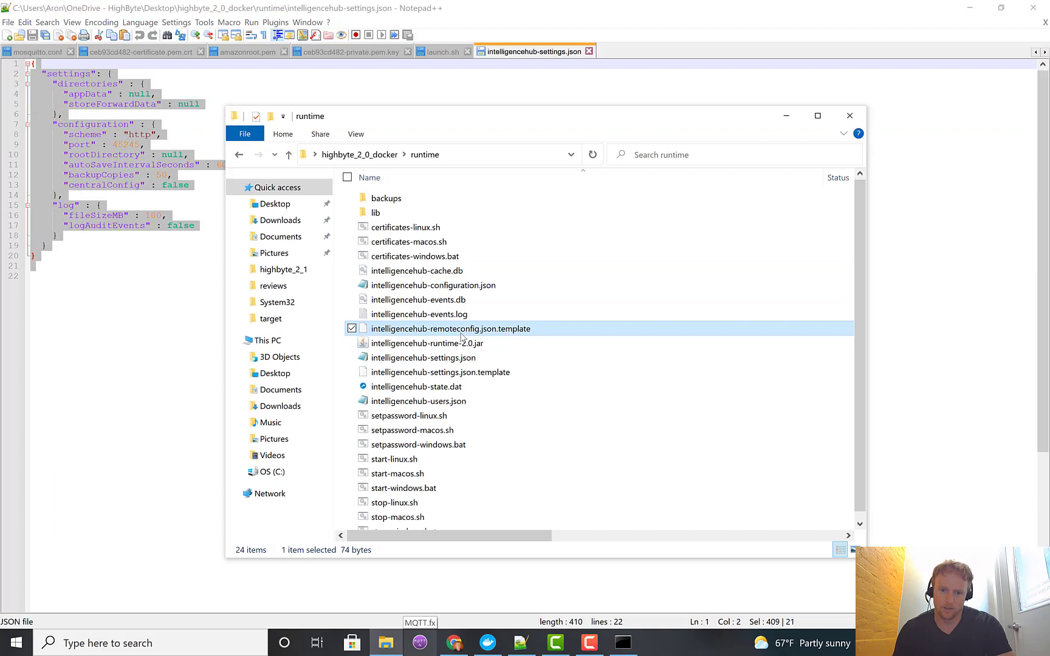
click(439, 372)
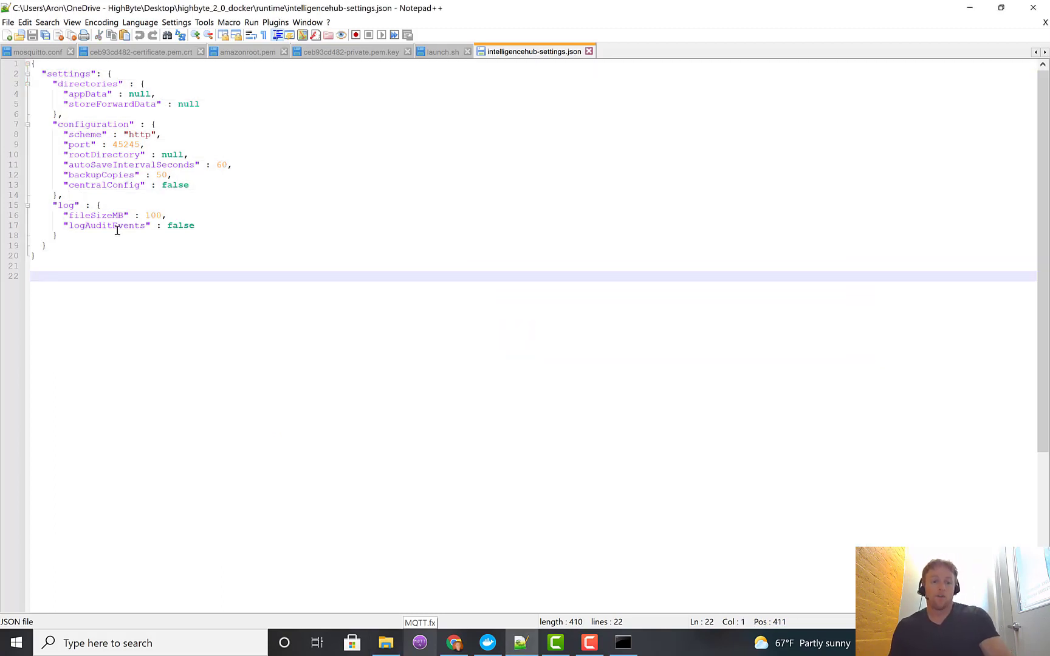
double_click(180, 226)
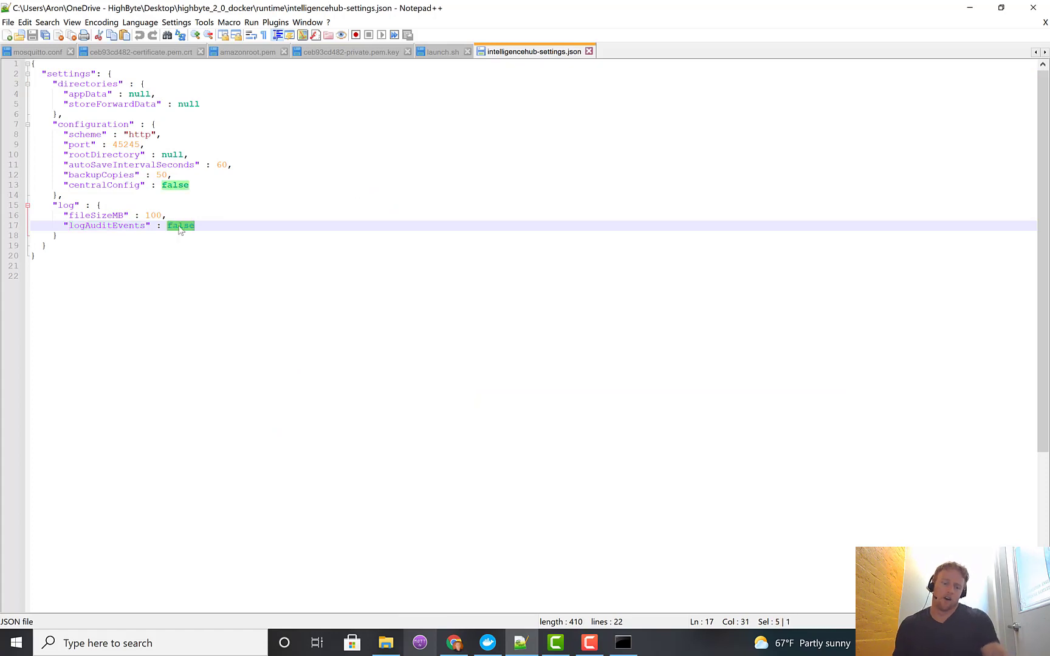
text(true)
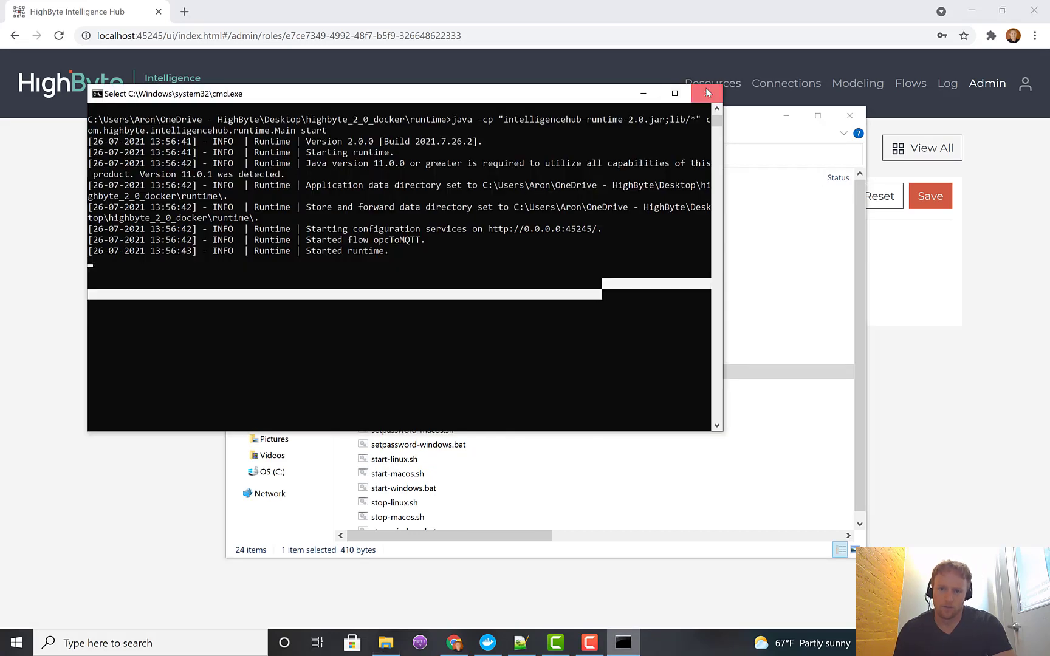
Step: Close the running hub console and relaunch it with start-windows.bat
click(707, 93)
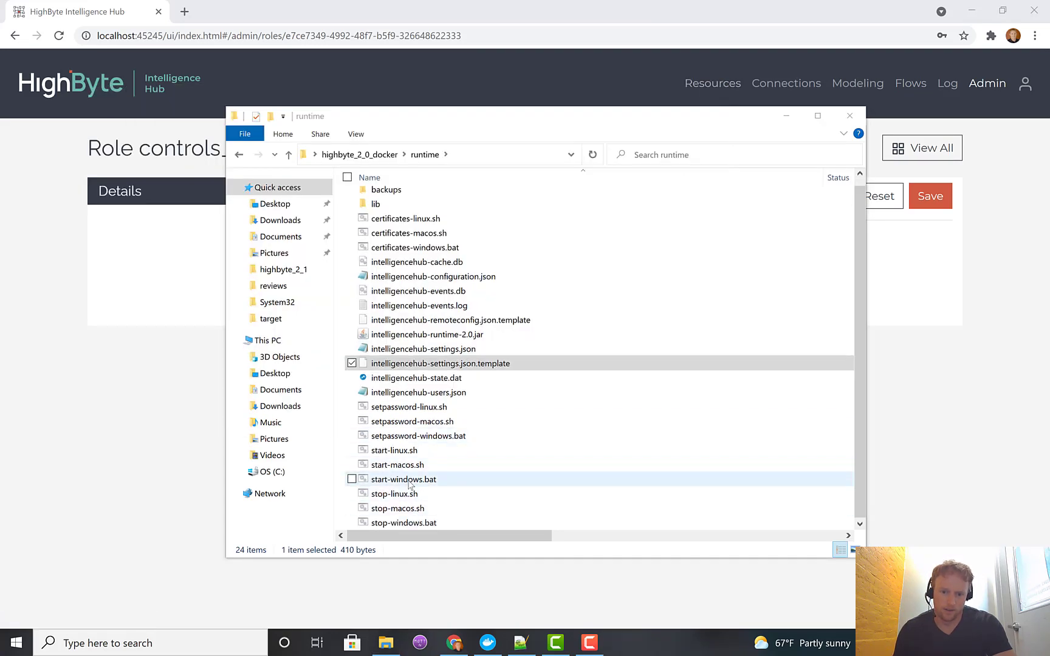
double_click(403, 479)
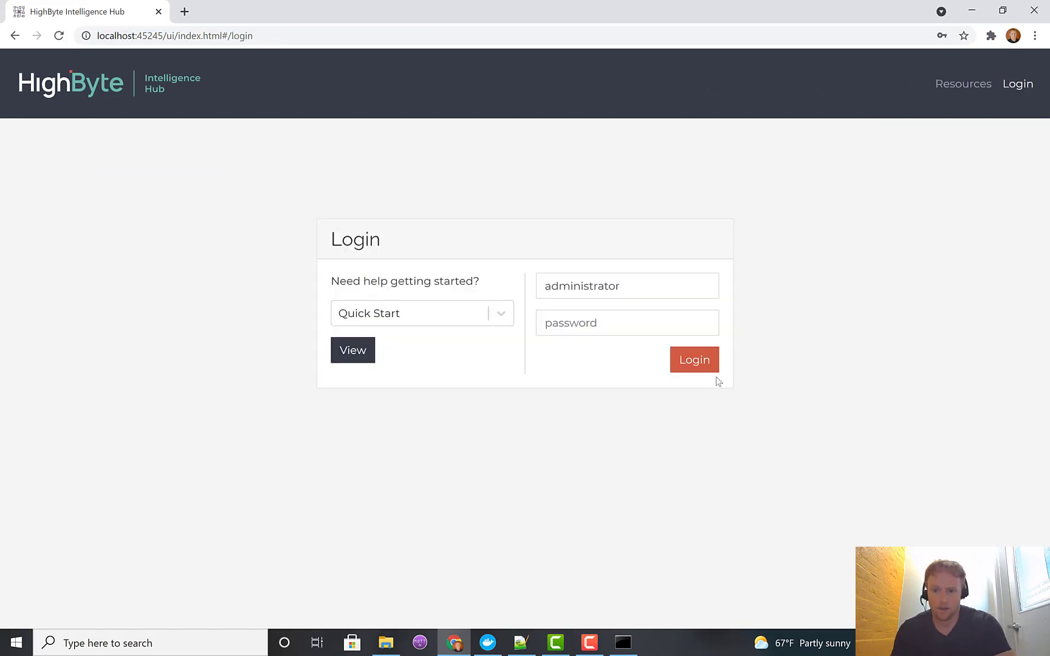
Step: Log in as administrator, confirm the signed-in user, and open the opc connection
click(694, 360)
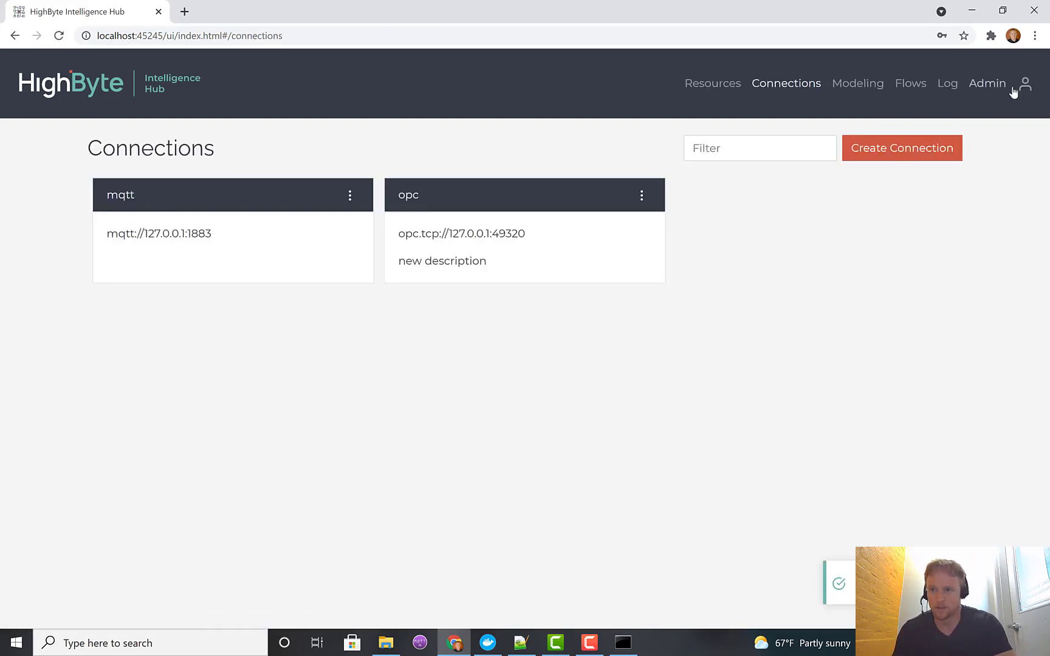
click(1025, 83)
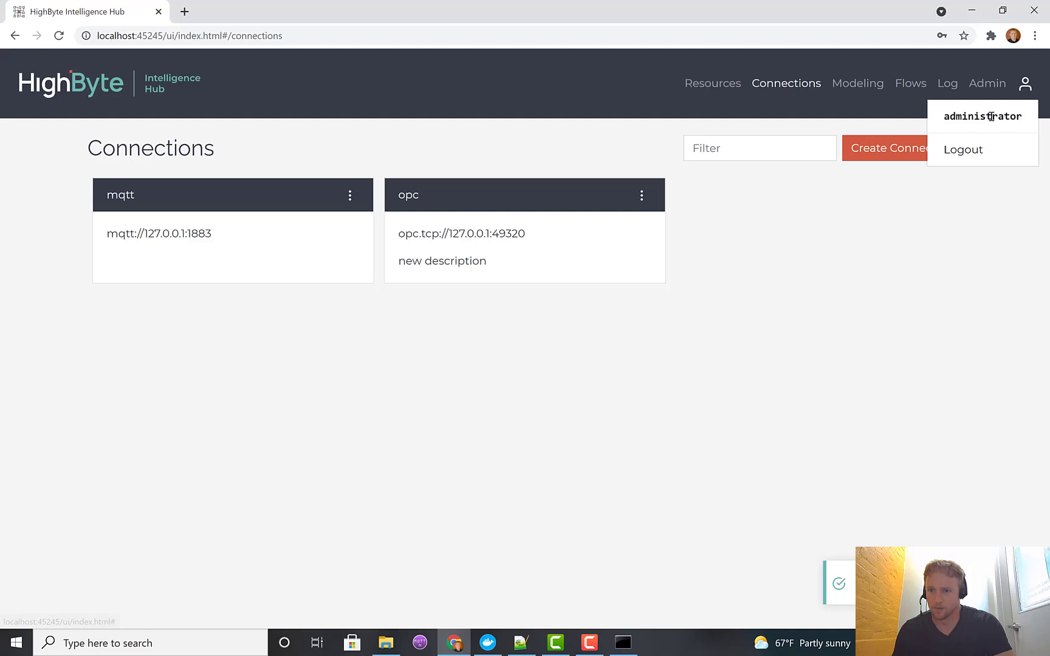
click(524, 248)
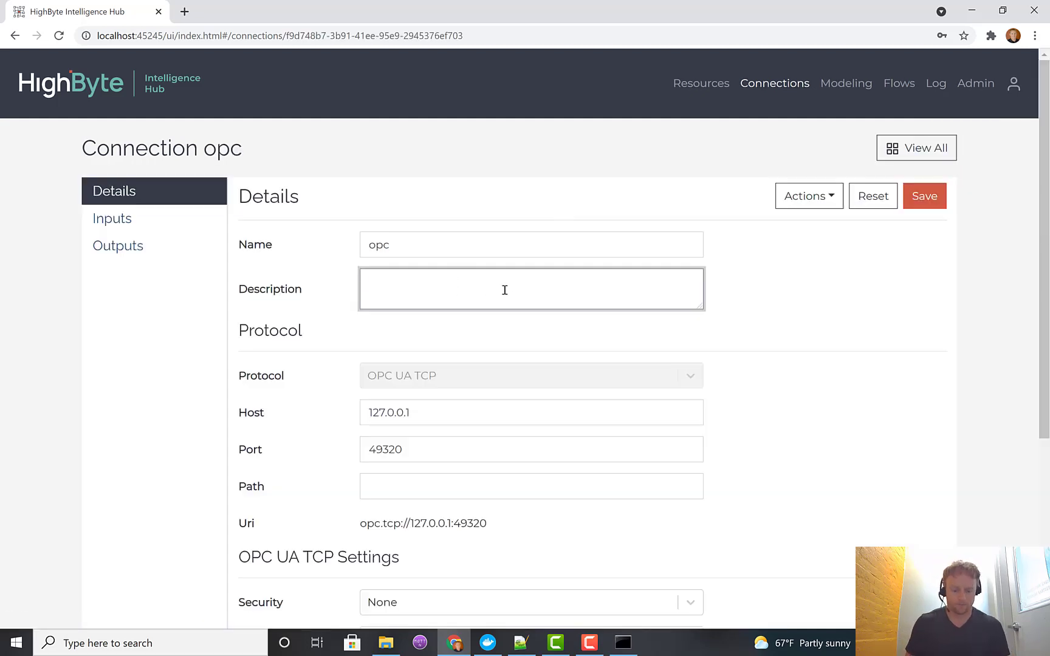
Step: Save the opc connection description as 'local server' and view the Runtime Log
text(local server)
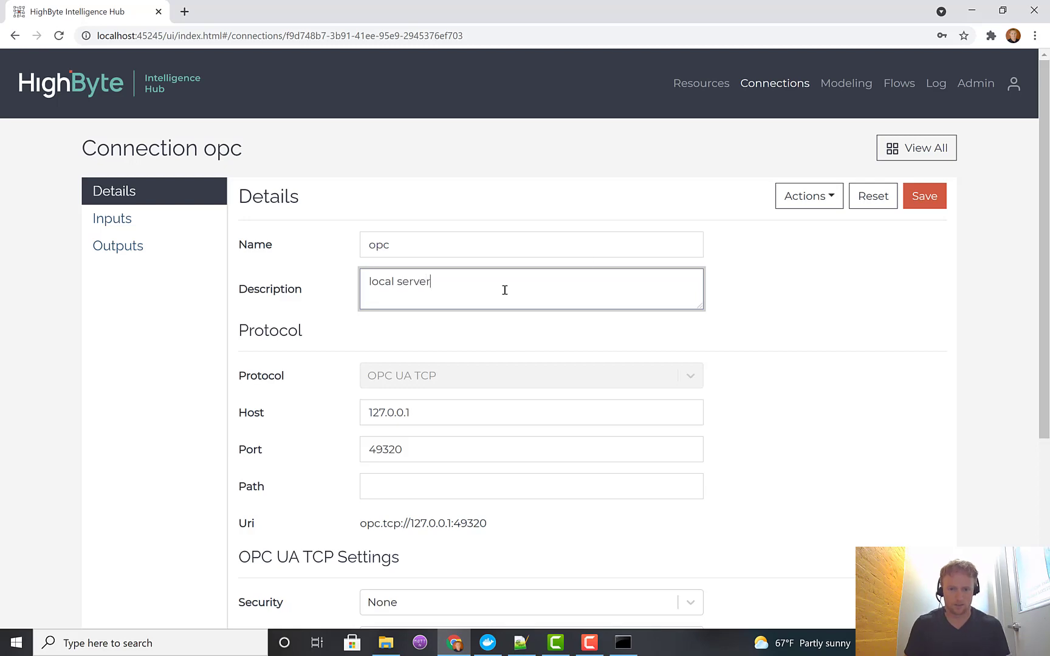
click(925, 196)
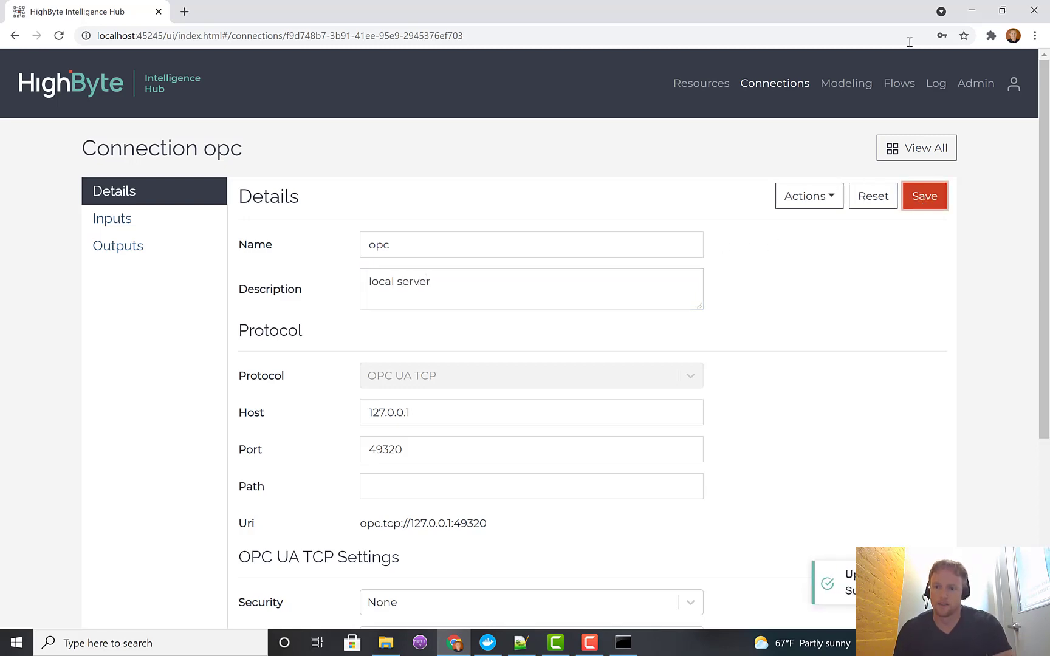
click(935, 84)
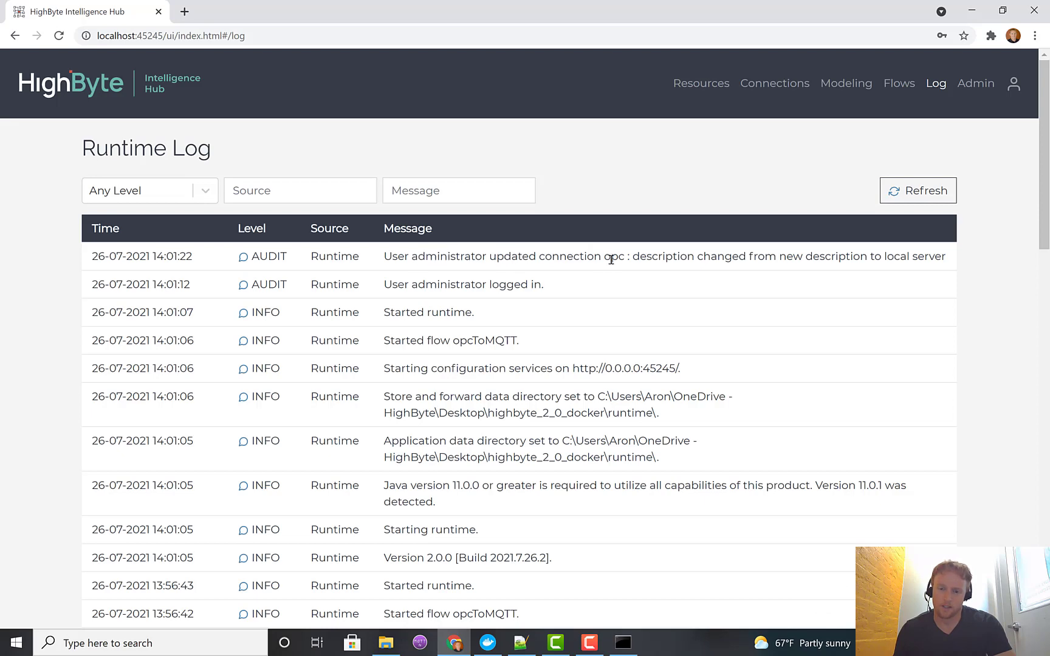
mouse_move(776, 261)
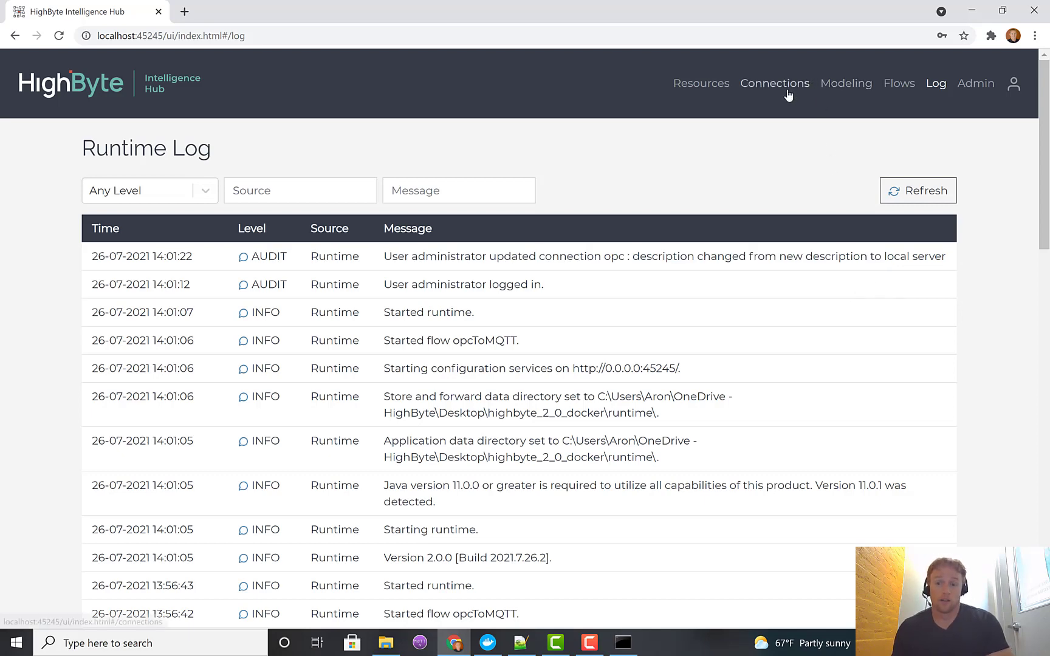
Step: Return to the Connections list showing opc with description 'local server'
click(774, 83)
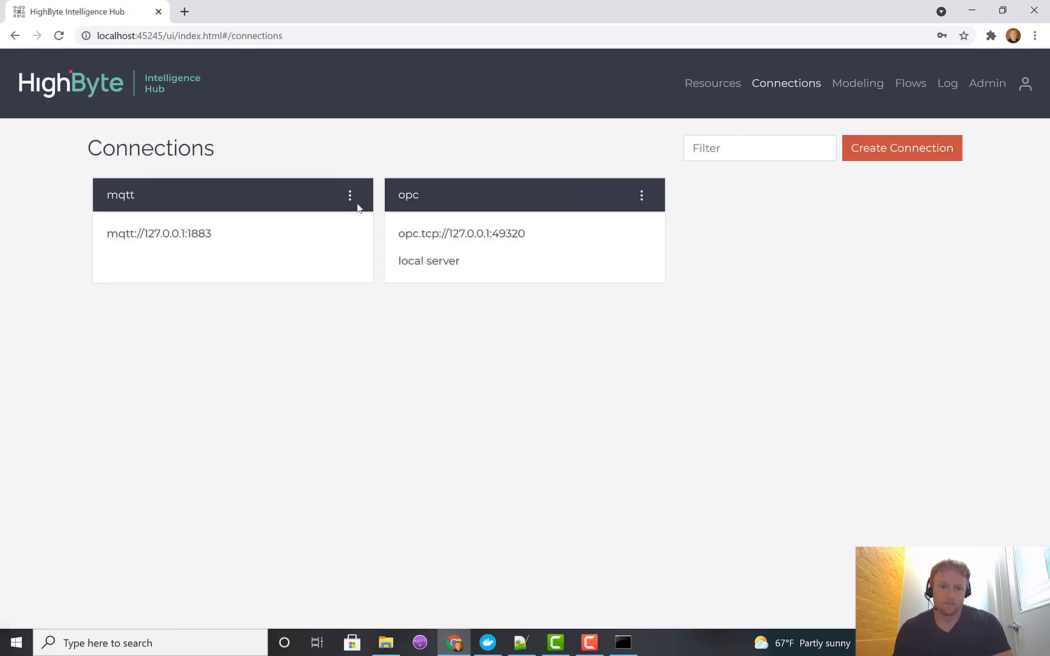
Step: Clone the mqtt connection as mqtt_Copy and check its AUDIT entry in the Runtime Log
click(349, 195)
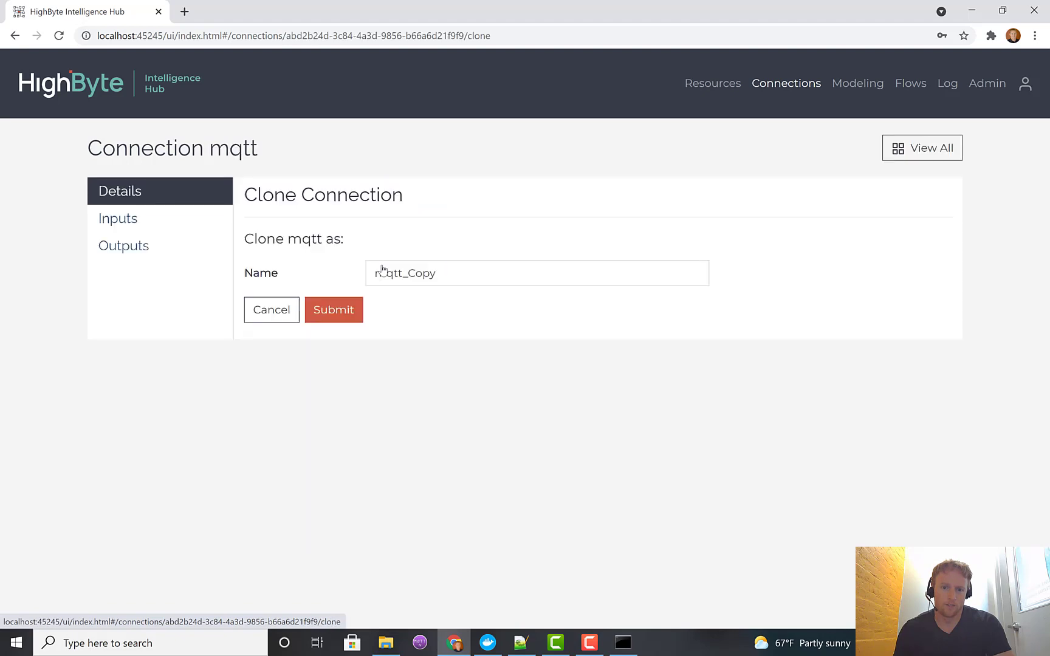
click(333, 310)
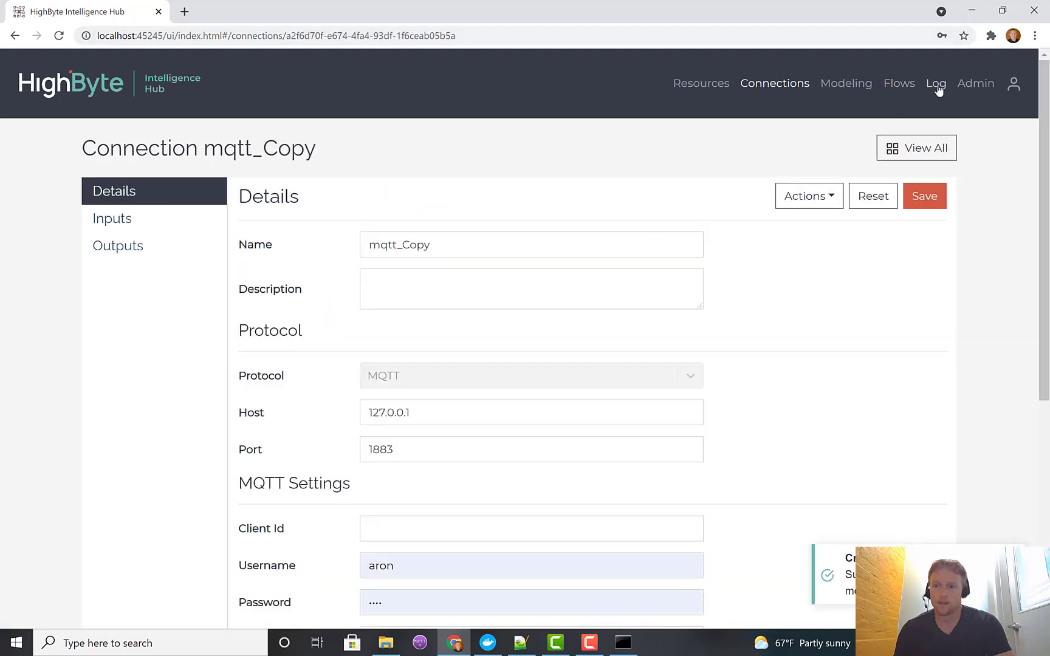
click(936, 84)
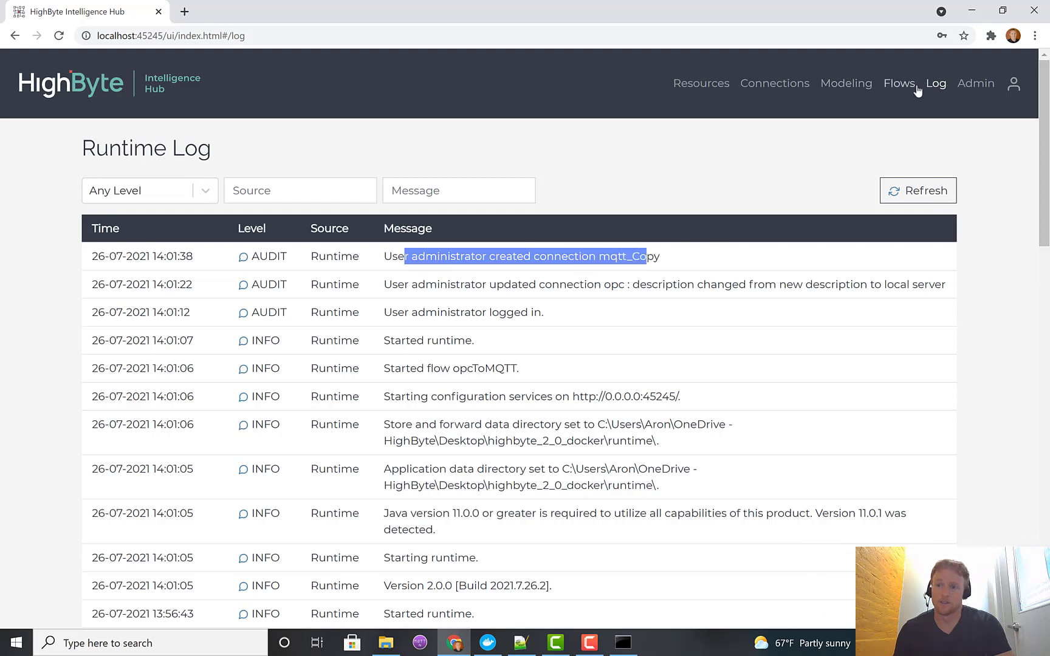
click(899, 83)
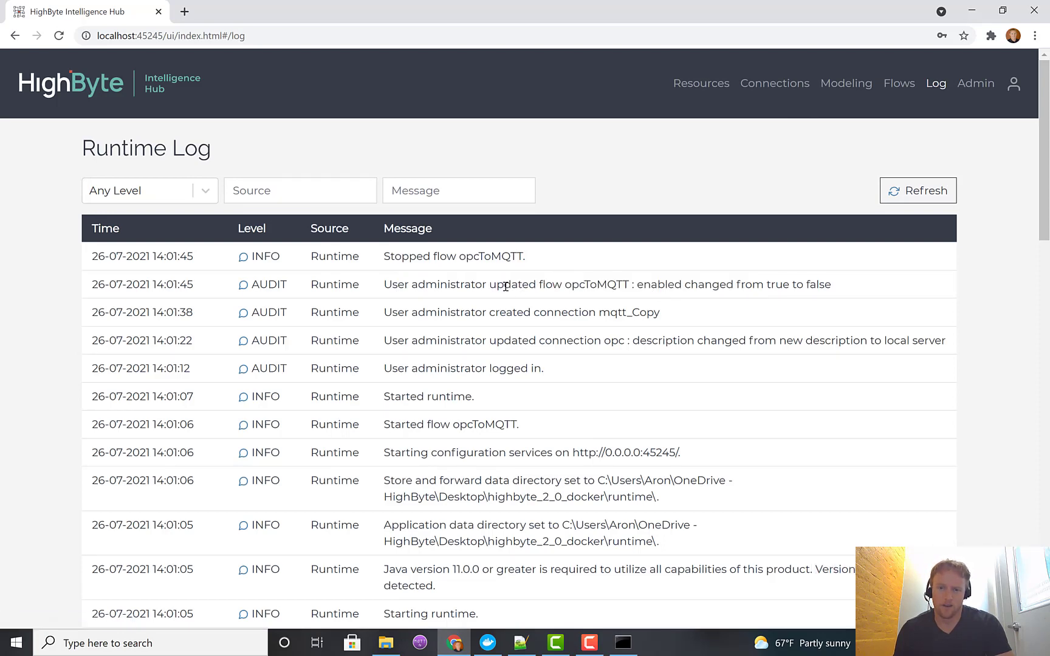
mouse_move(828, 284)
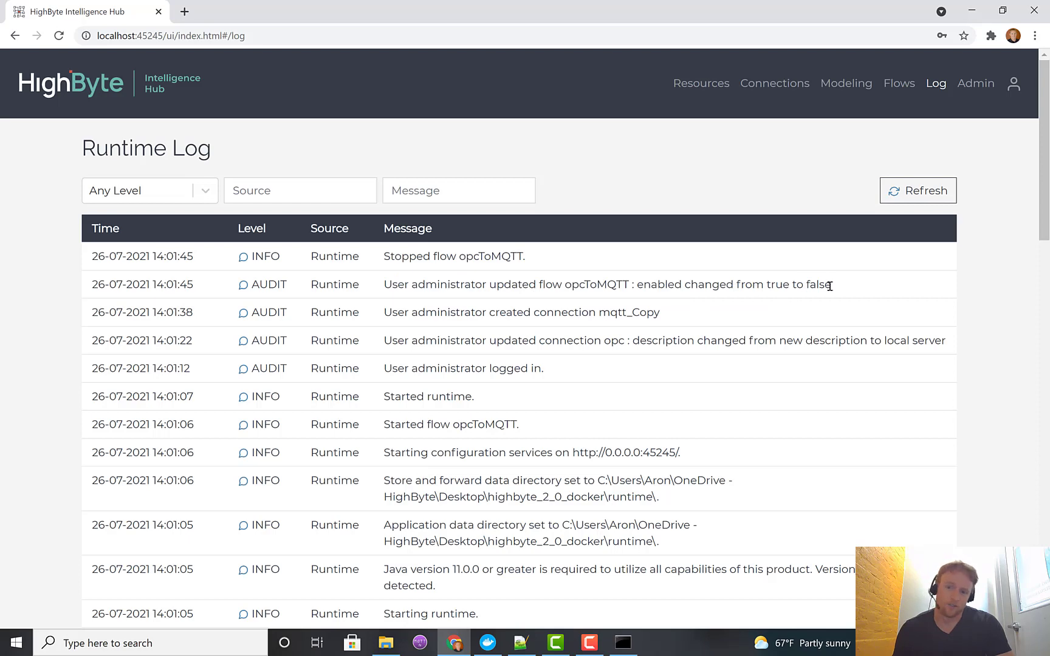
mouse_move(951, 101)
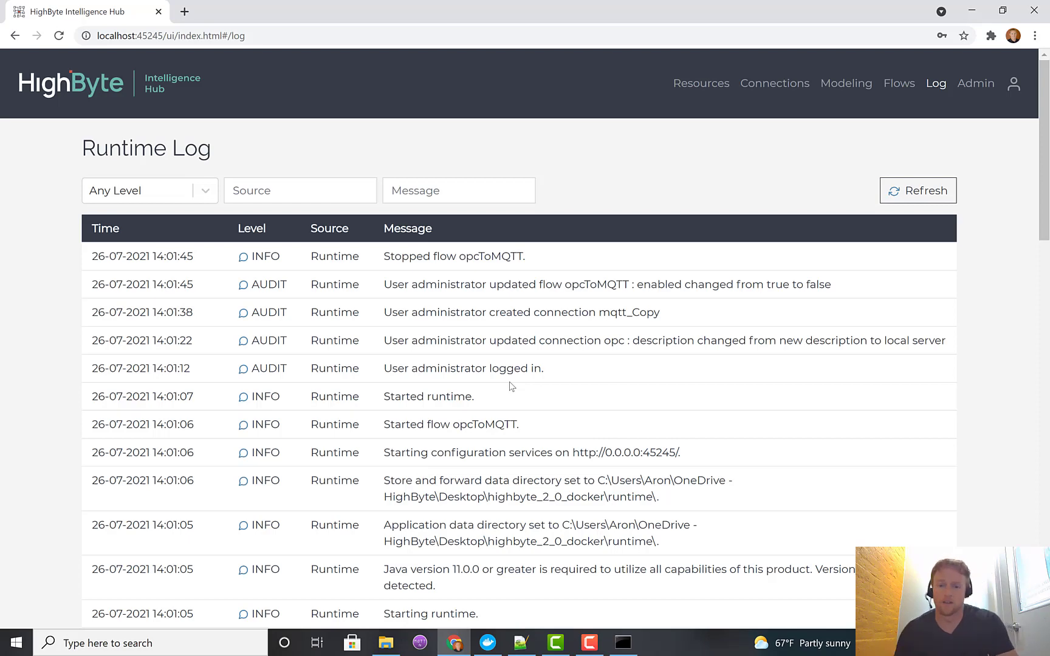
scroll(down, 3)
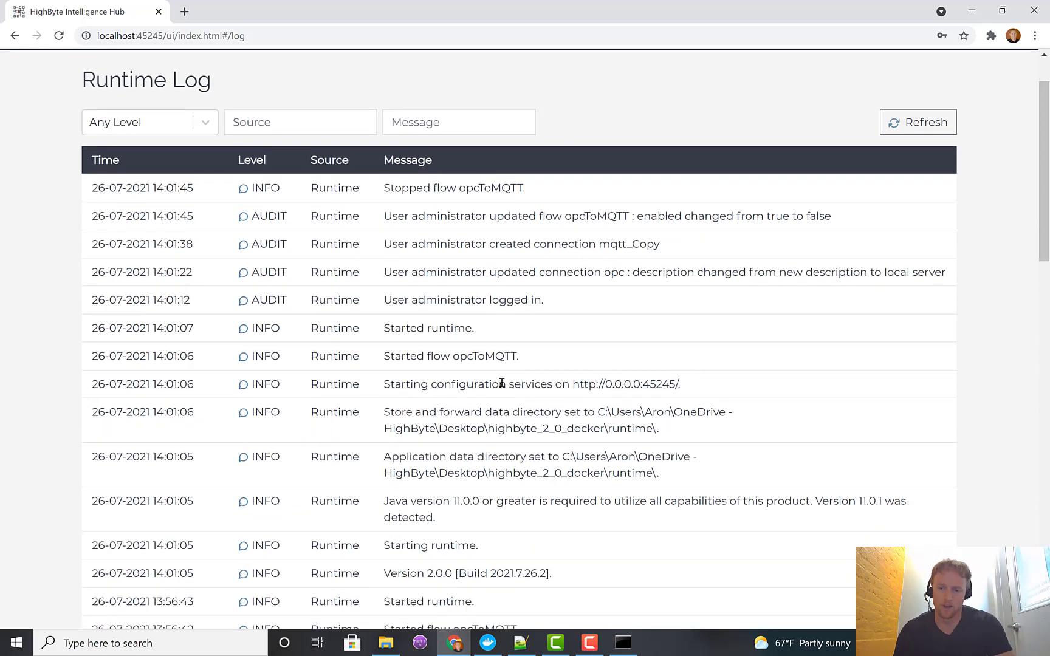
scroll(up, 3)
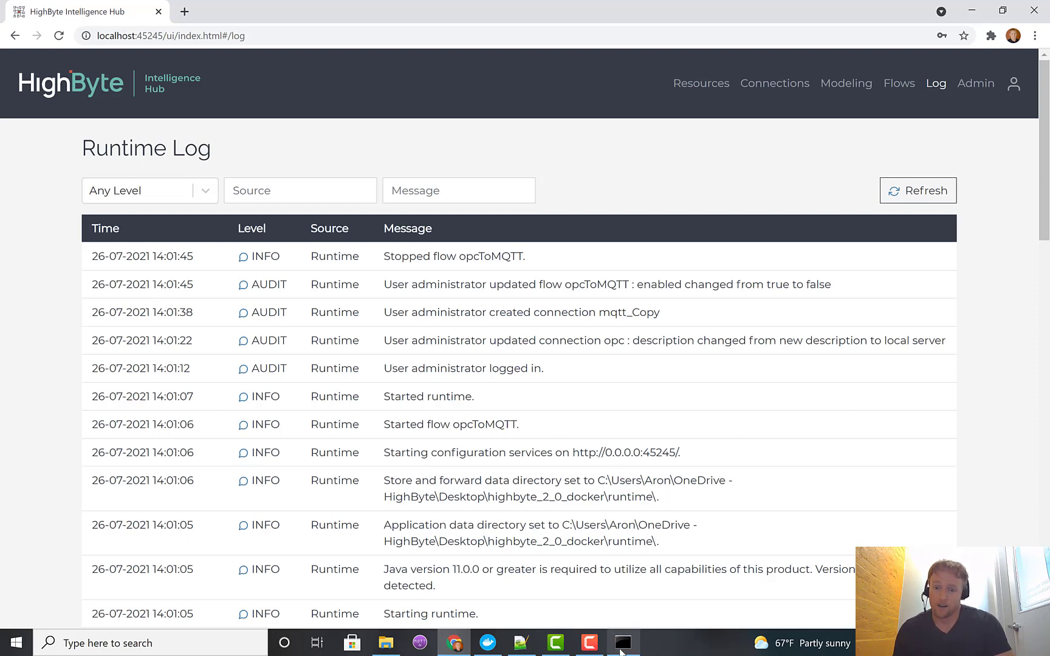
mouse_move(622, 643)
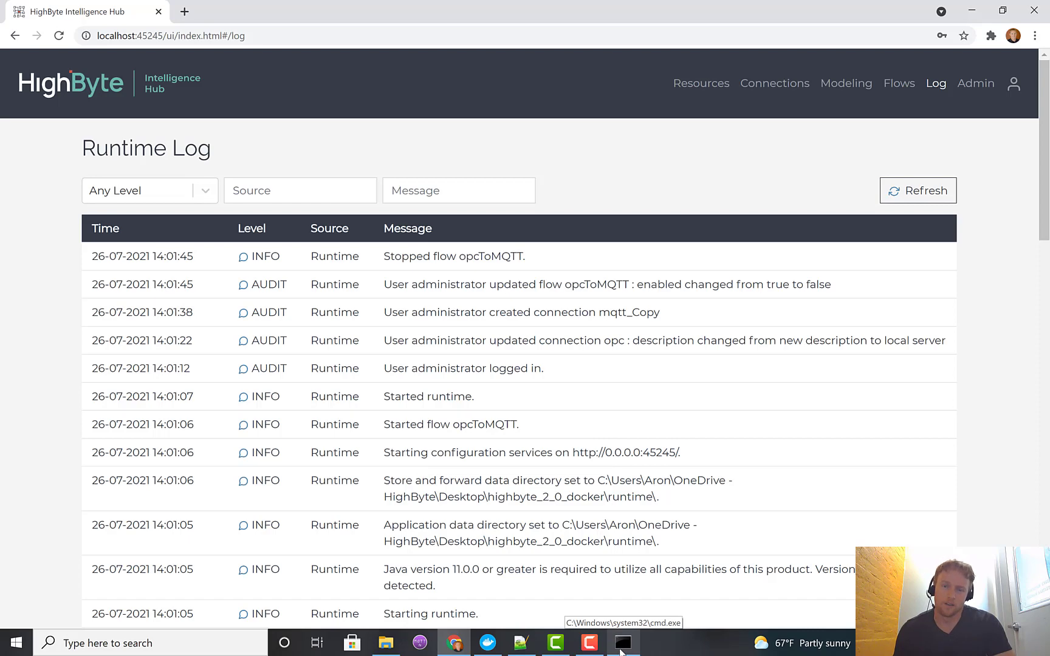